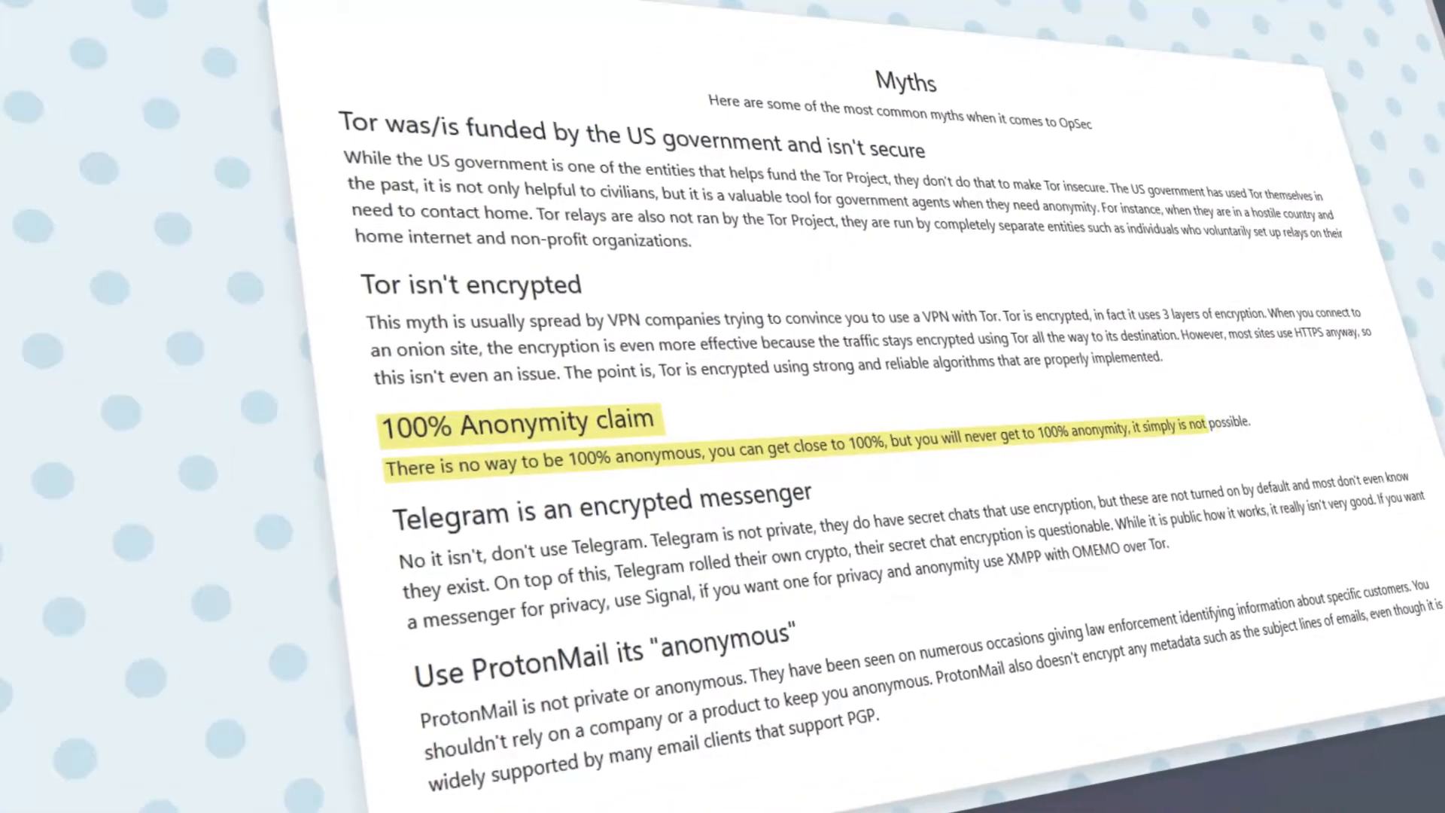
- Start an encrypted file container at the chosen location, keeping AES and SHA-512
{"action": "scroll", "scroll_direction": "down", "scroll_amount": 3}
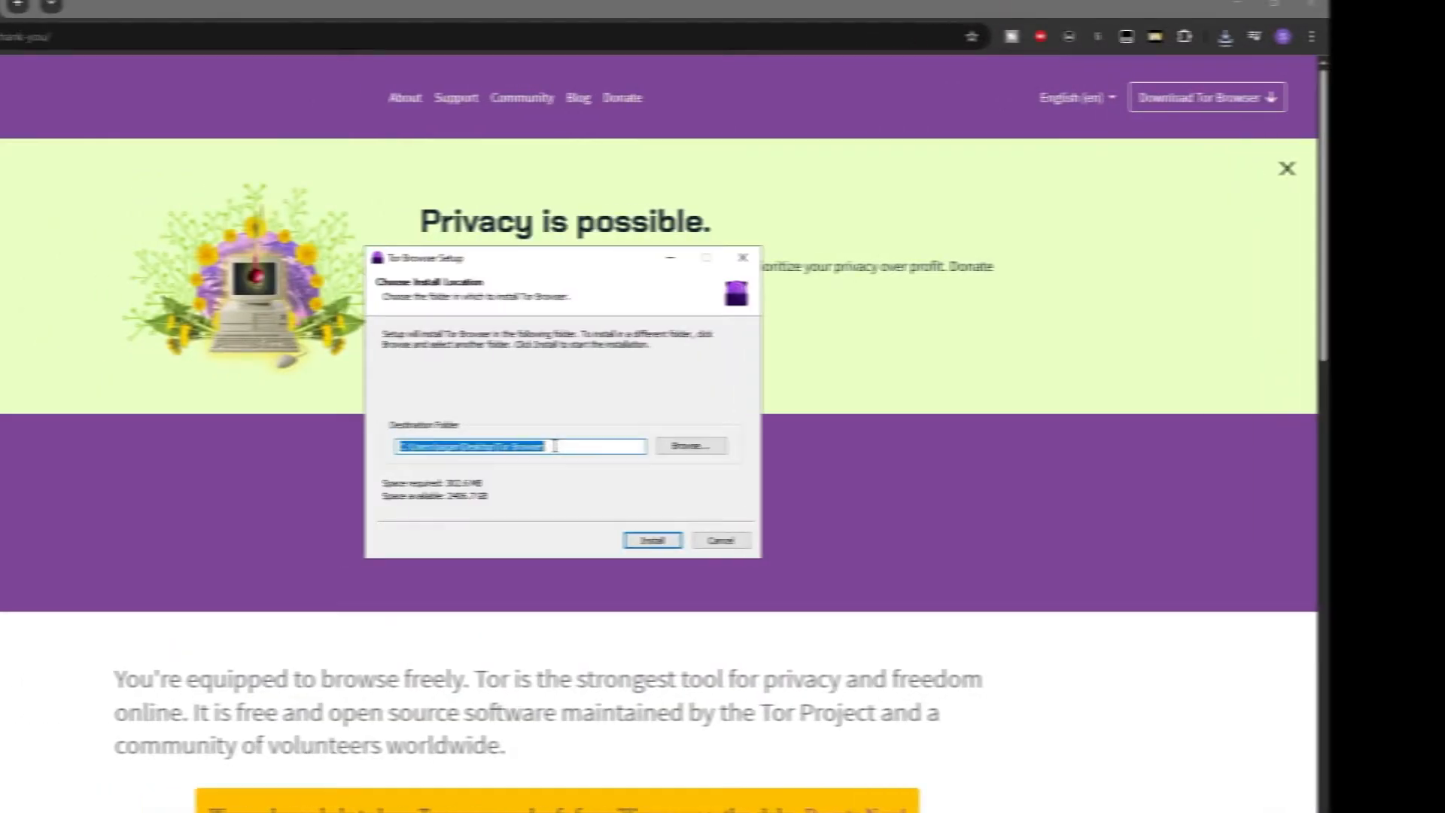
{"action": "left_click", "coordinate": [652, 541]}
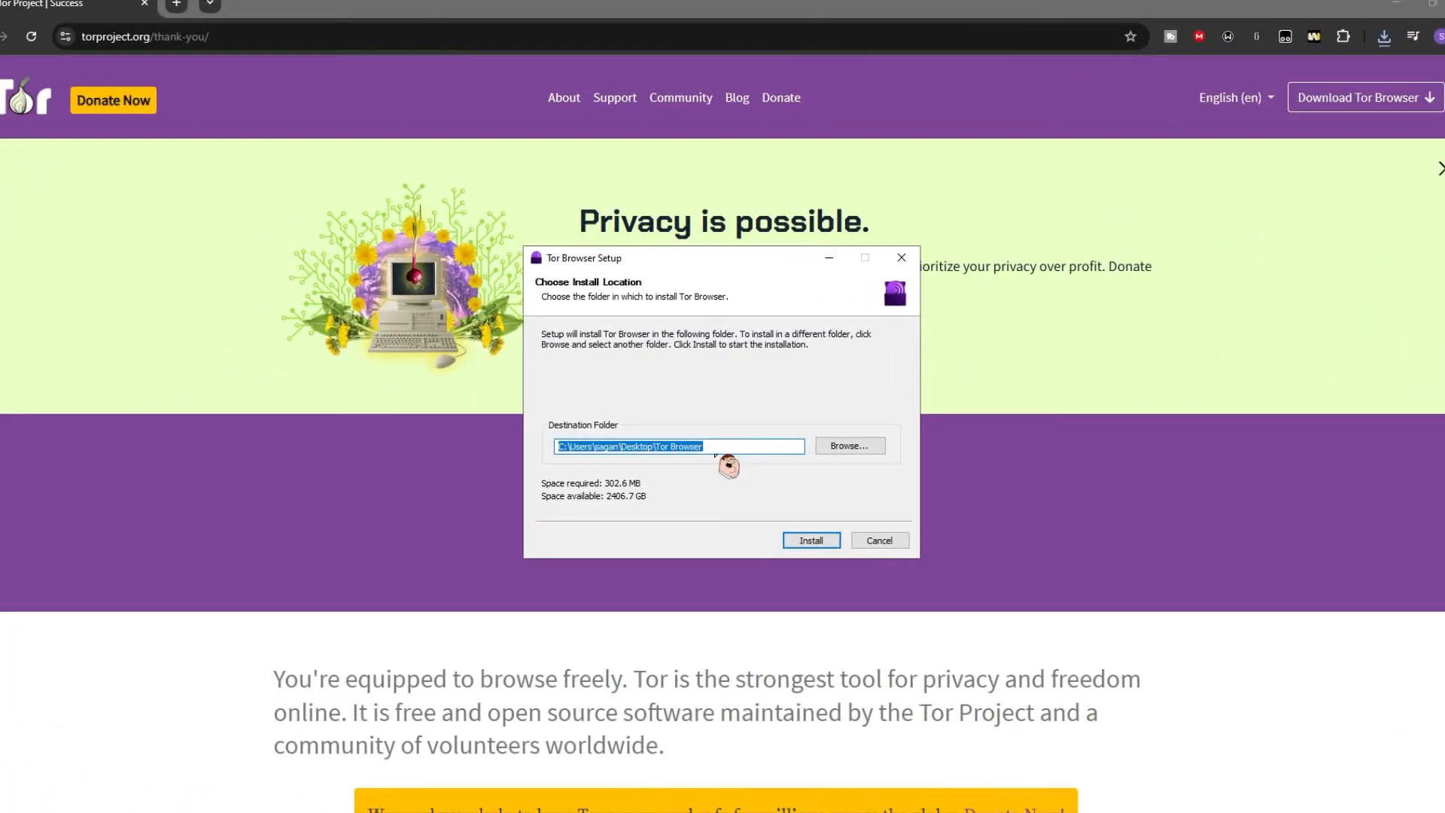
{"action": "left_click", "coordinate": [809, 541]}
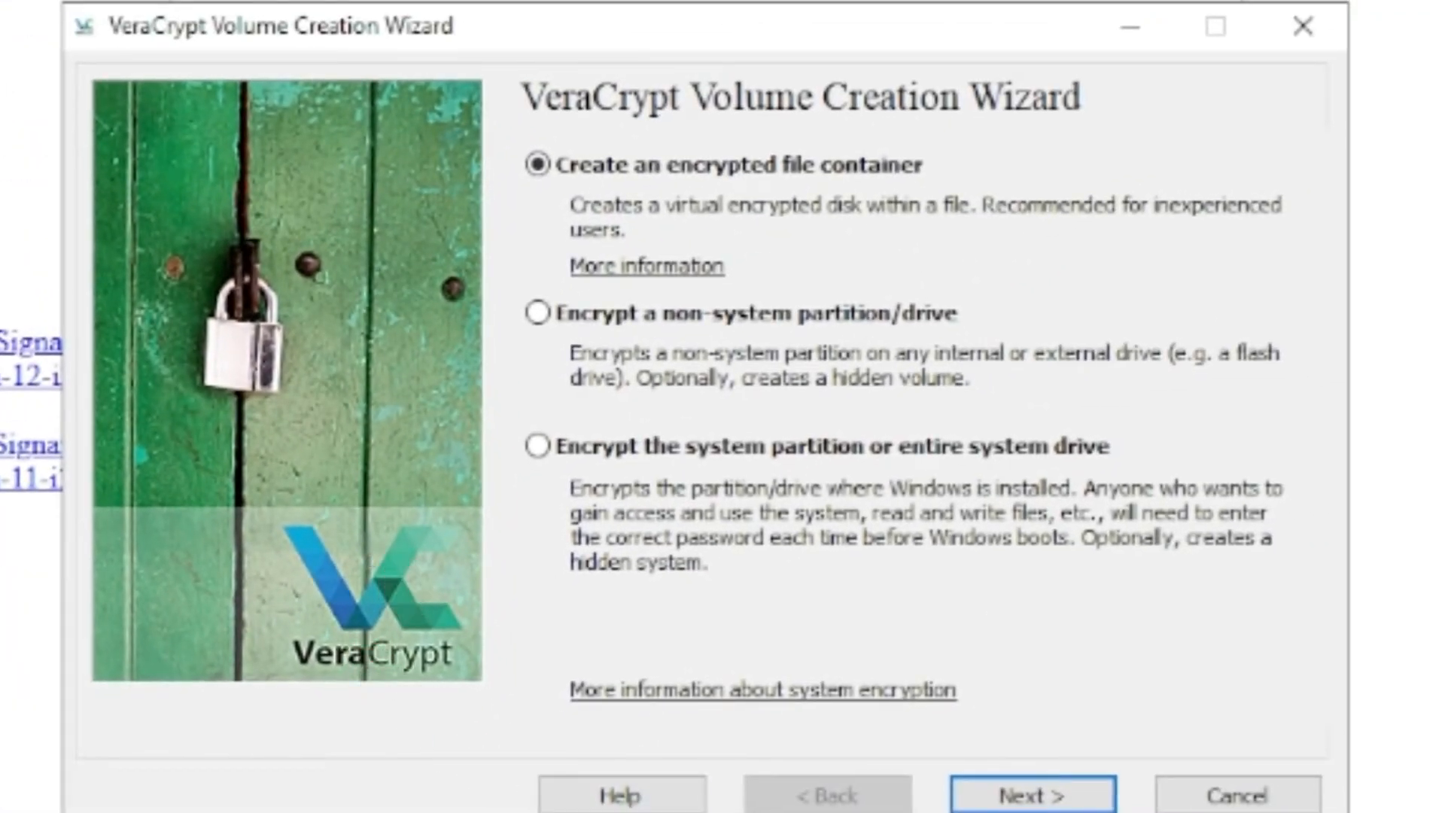
{"action": "left_click", "coordinate": [1030, 795]}
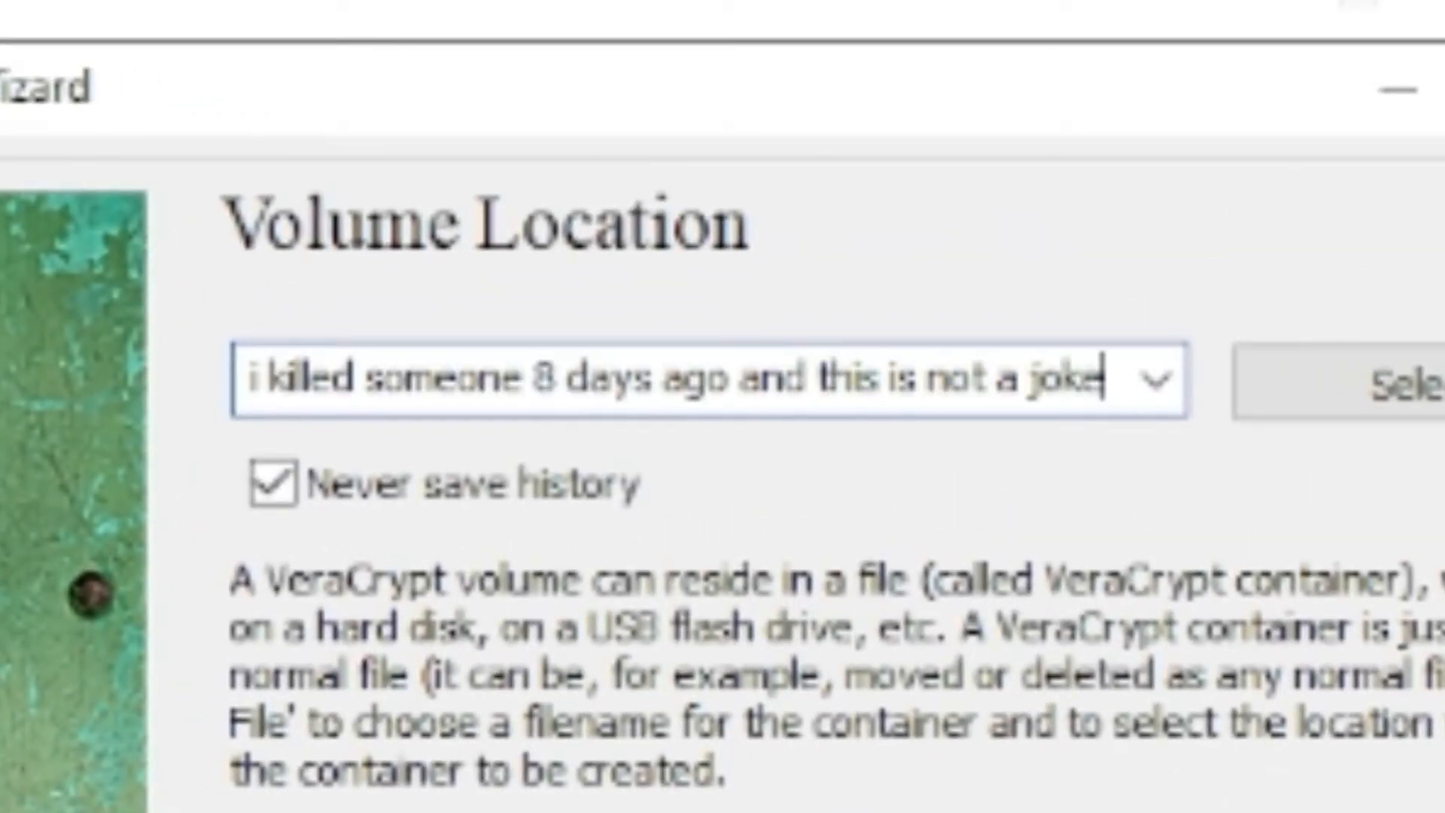
{"action": "left_click", "coordinate": [1031, 795]}
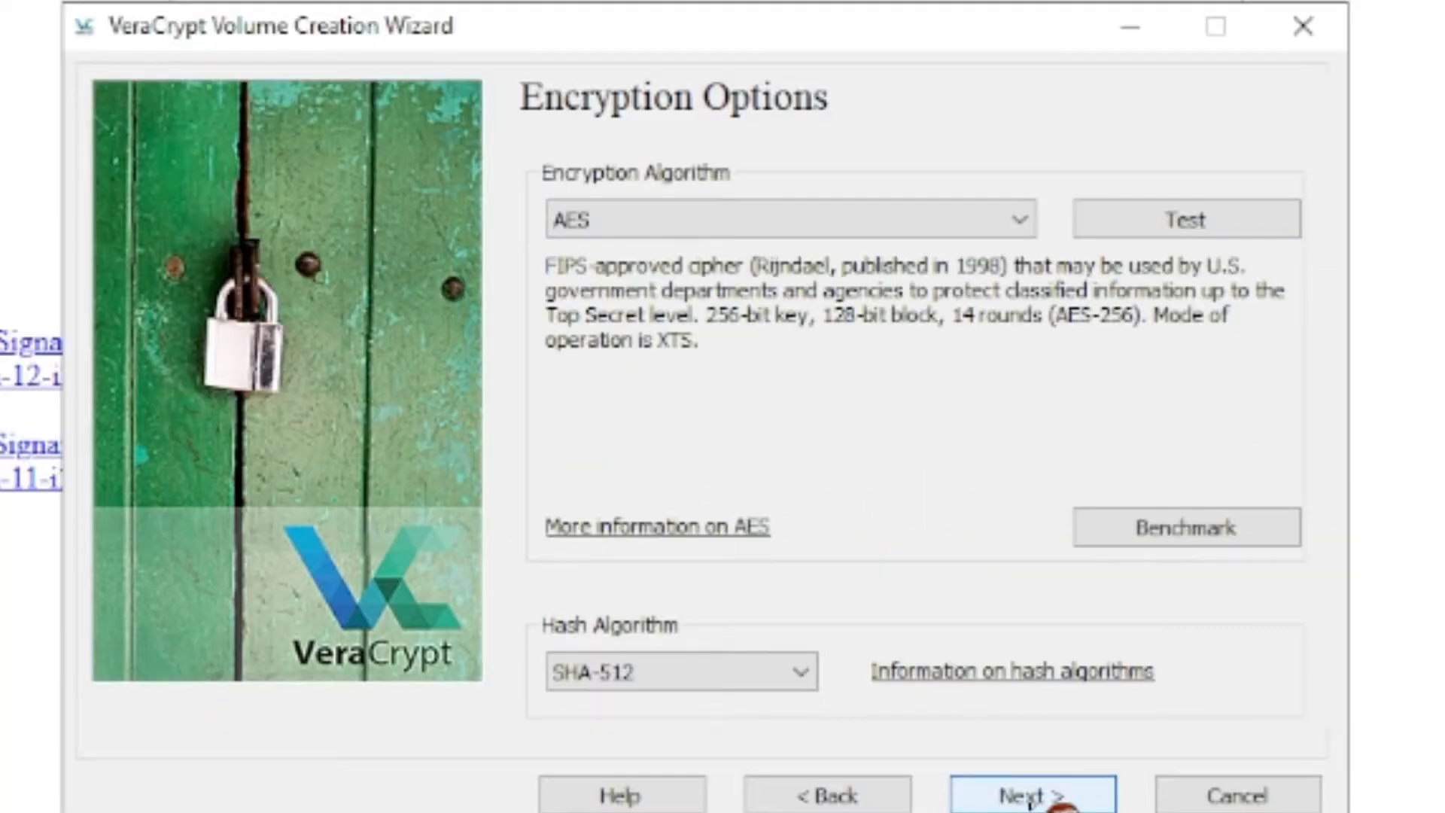
{"action": "left_click", "coordinate": [1031, 795]}
{"action": "type", "text": "2"}
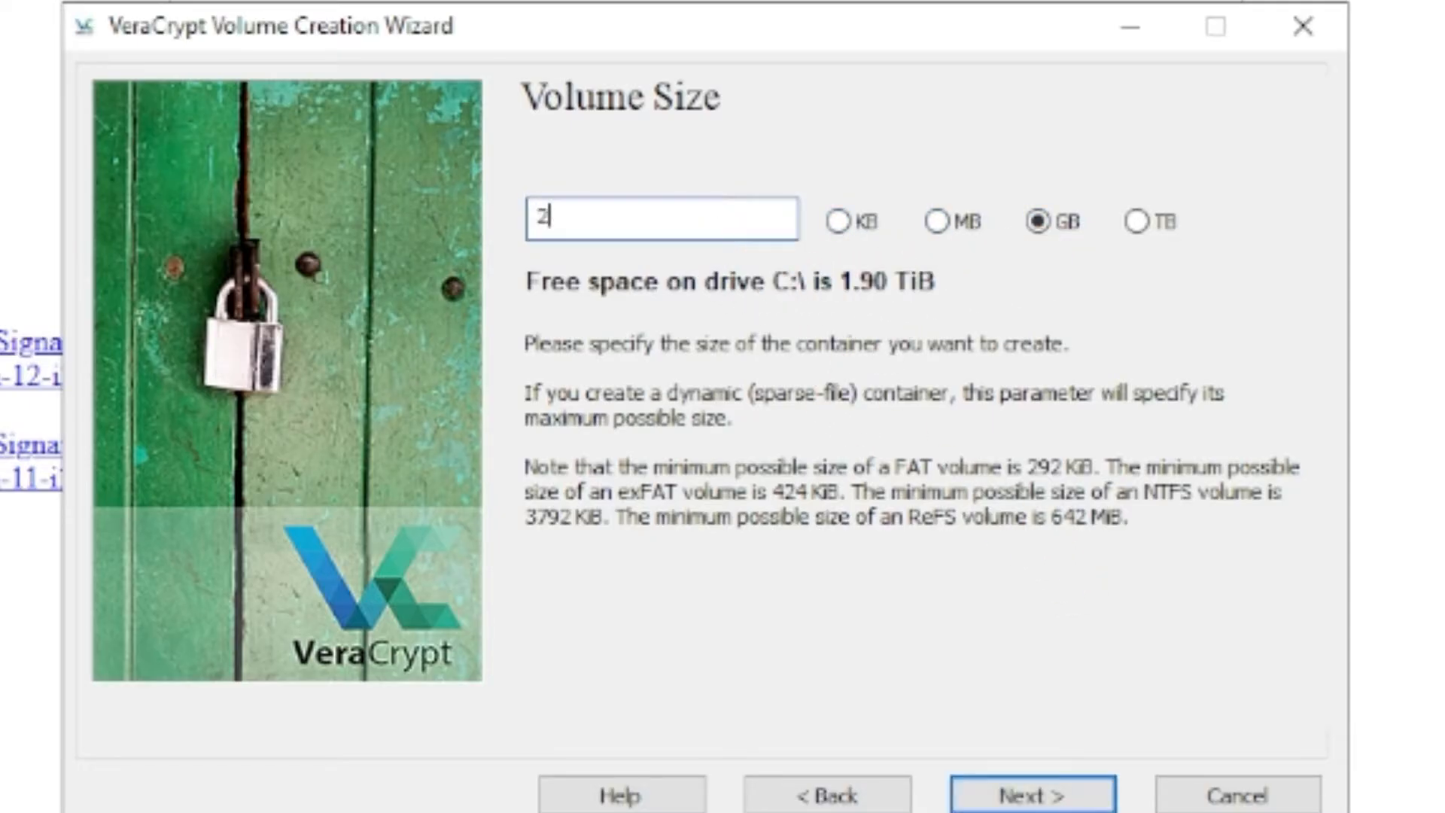
- Make the container 2 GB with a password and large-file support, then format it
{"action": "left_click", "coordinate": [1031, 793]}
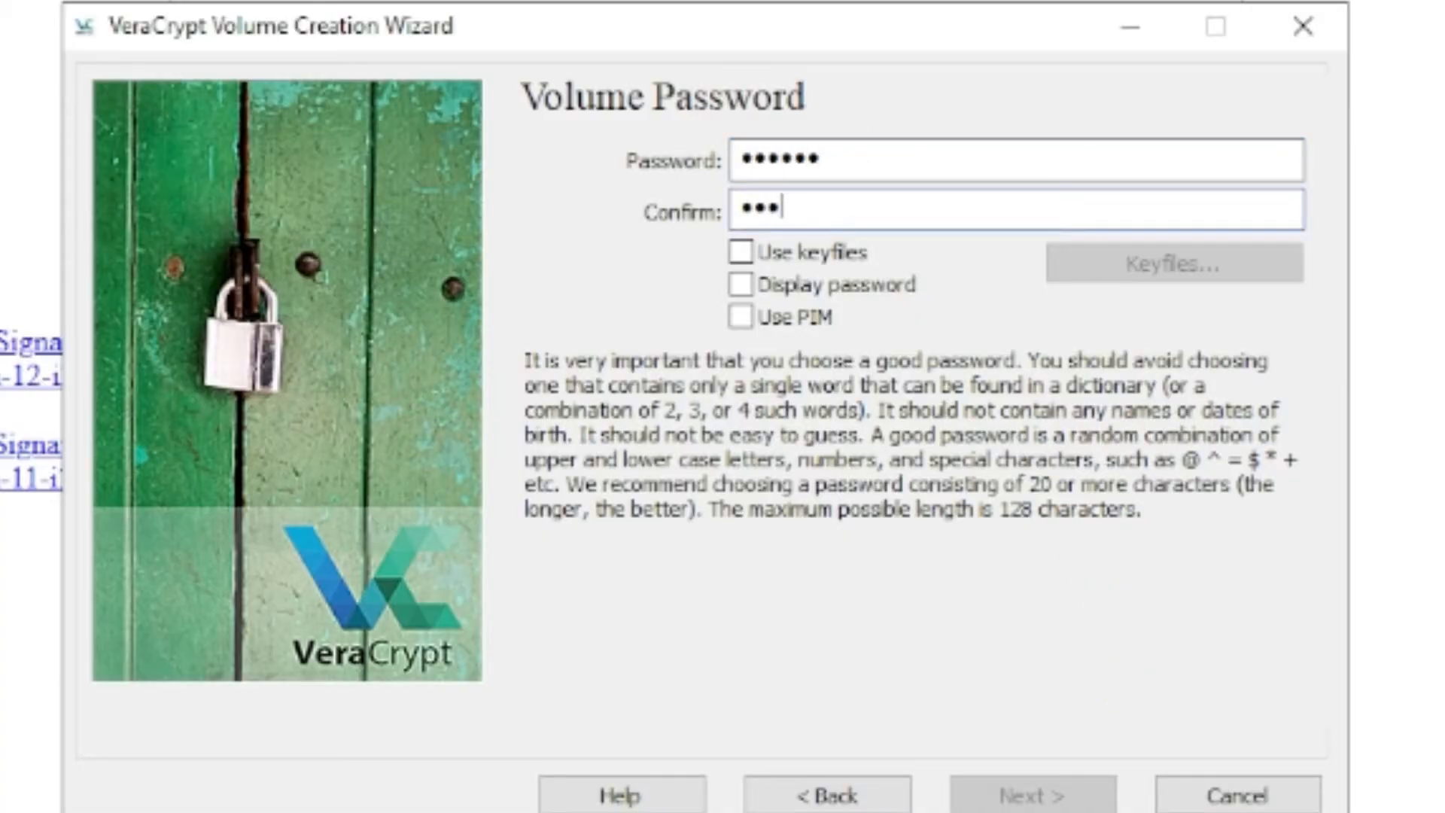
{"action": "left_click", "coordinate": [1031, 793]}
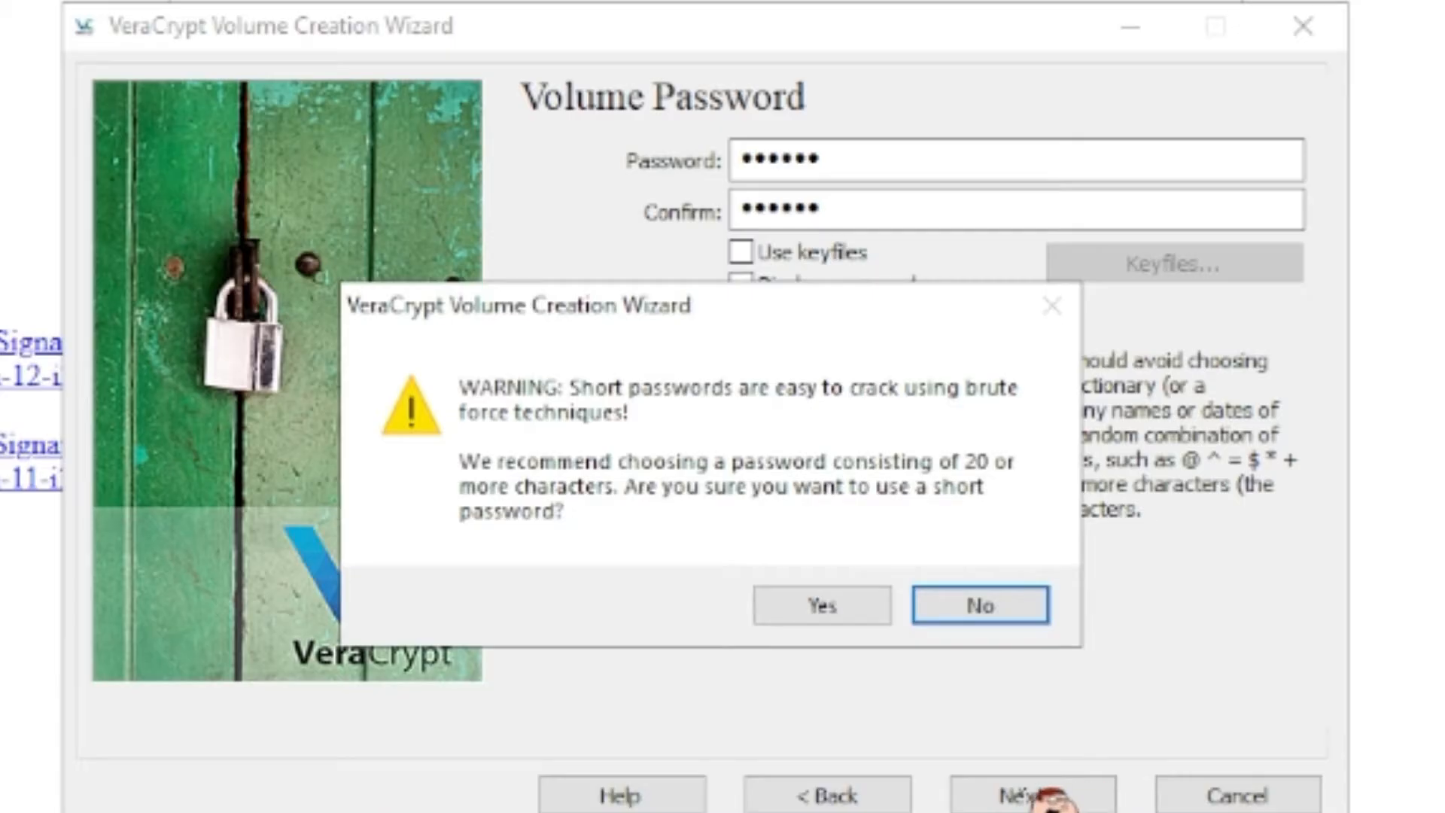
{"action": "left_click", "coordinate": [818, 604]}
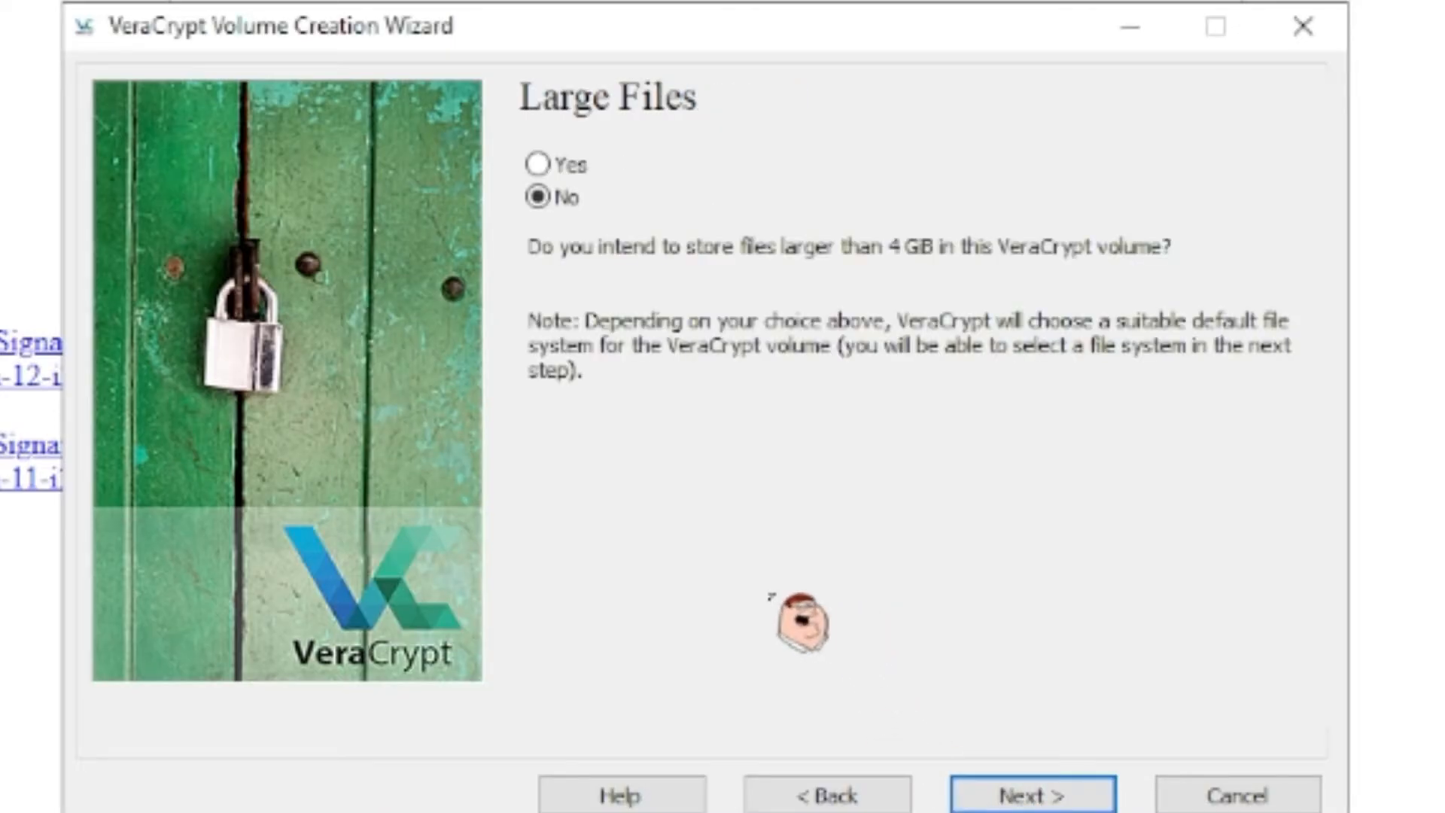
{"action": "left_click", "coordinate": [537, 164]}
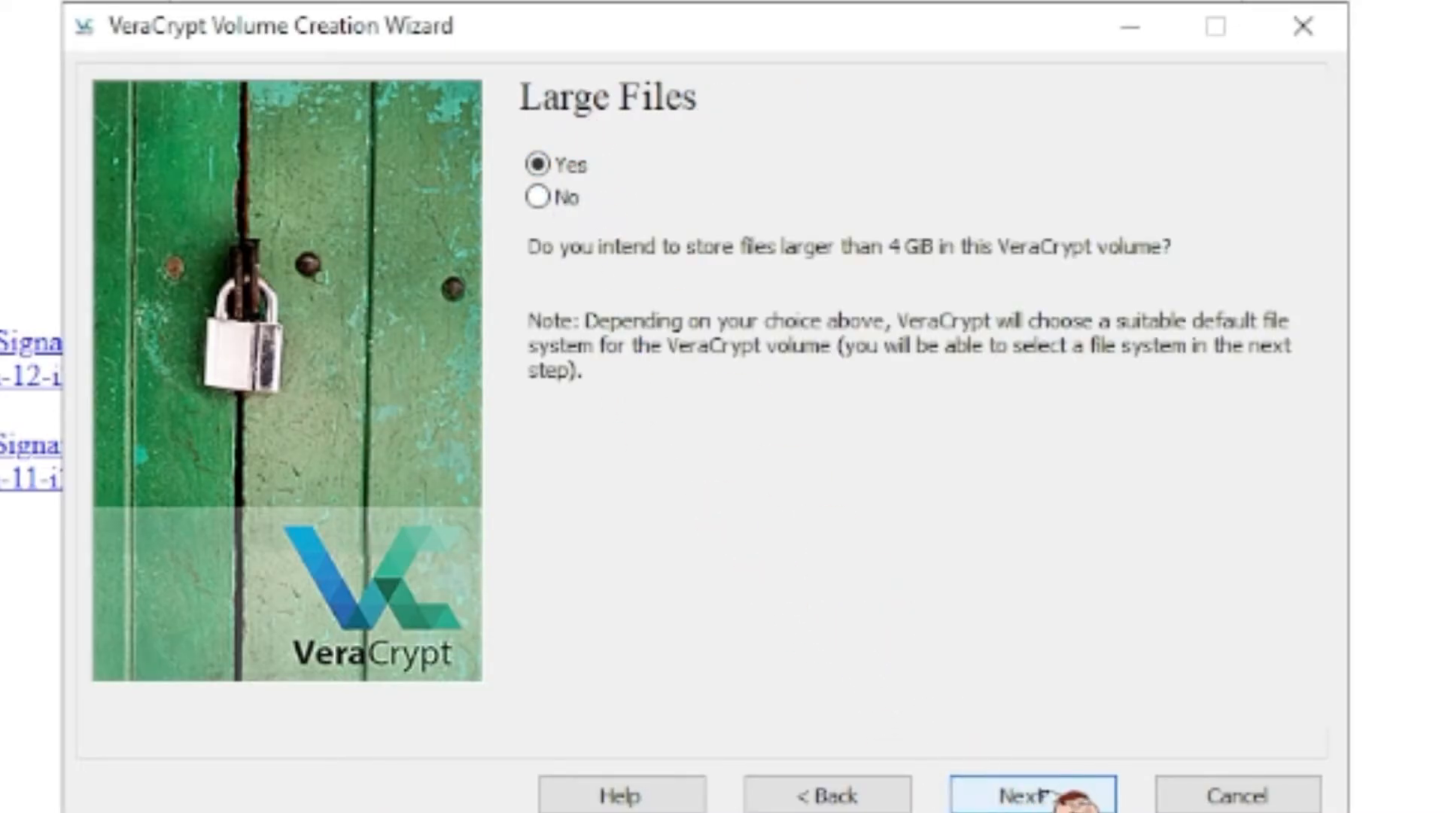
{"action": "left_click", "coordinate": [1031, 795]}
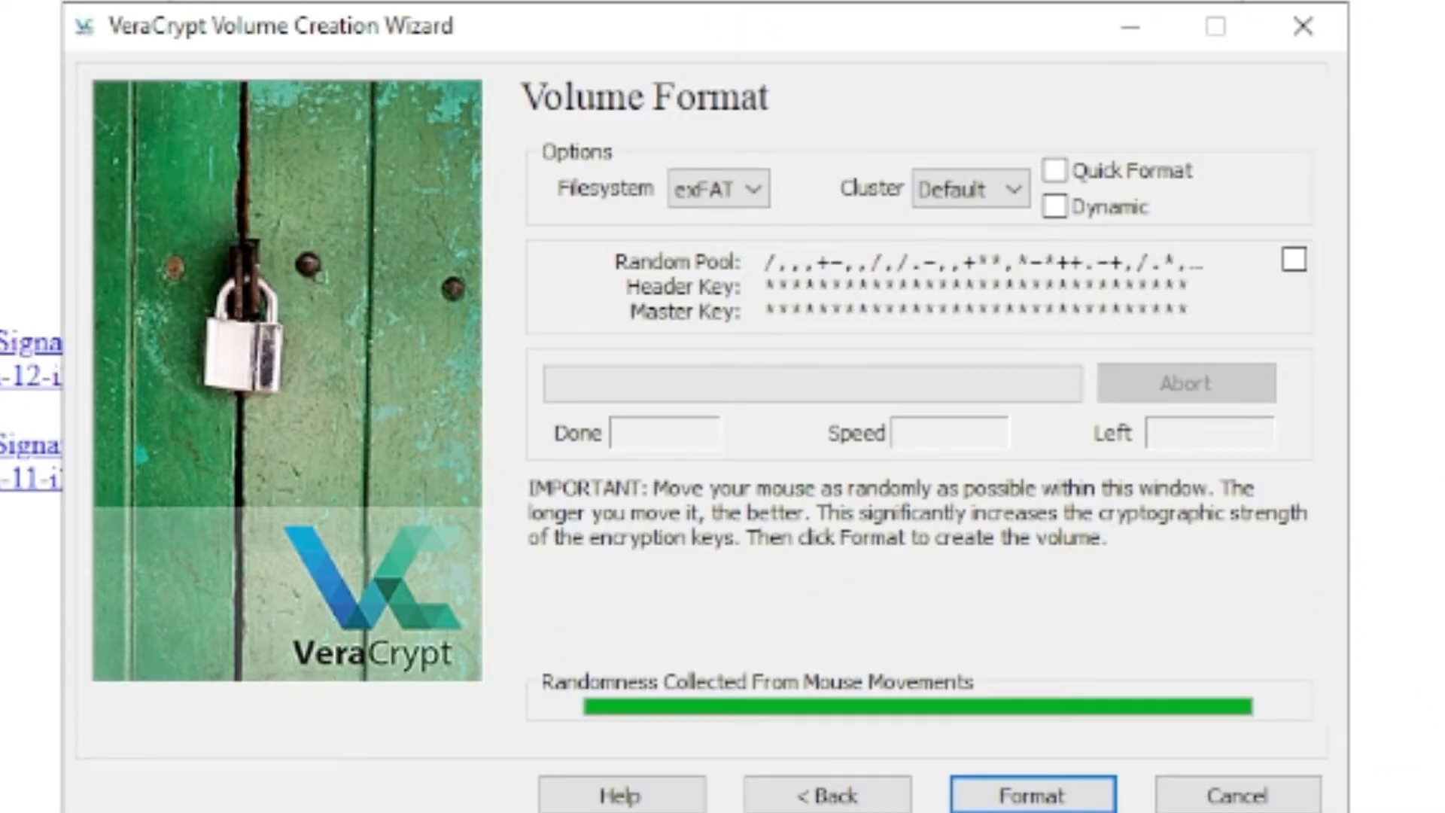
{"action": "mouse_move", "coordinate": [968, 452]}
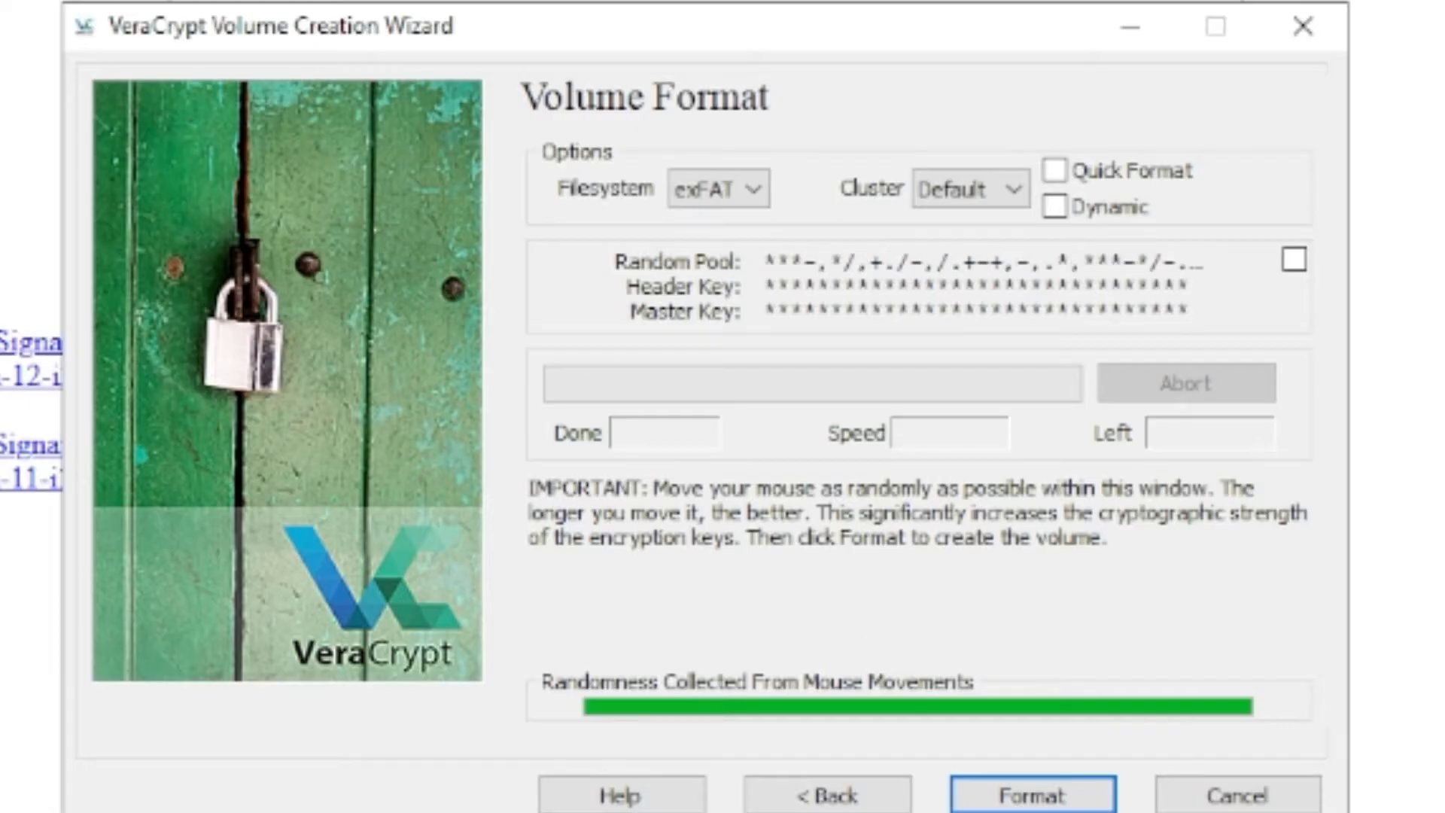
{"action": "left_click", "coordinate": [1031, 795]}
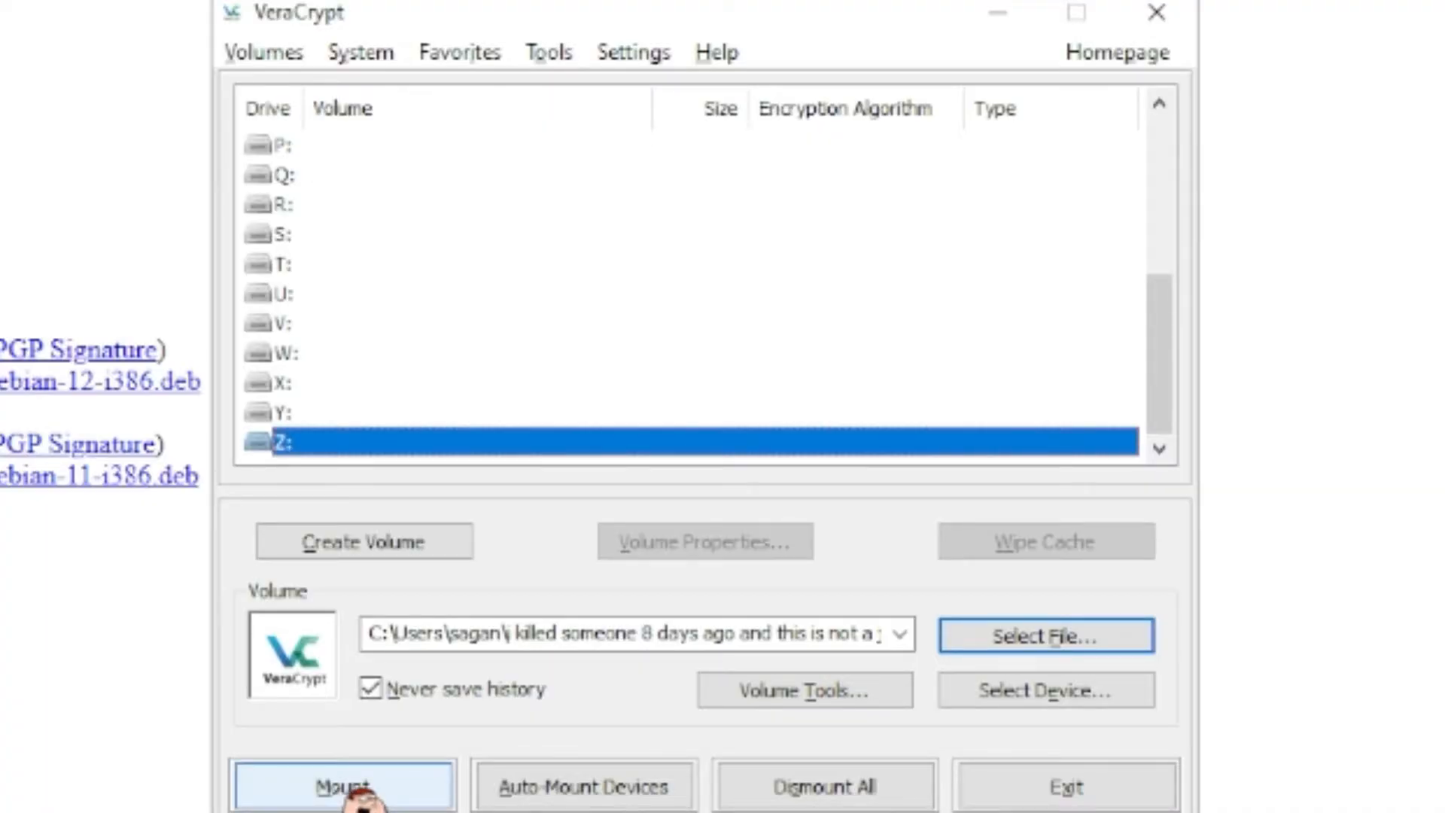
- Mount the container on drive Z and unlock it with its password
{"action": "left_click", "coordinate": [342, 785]}
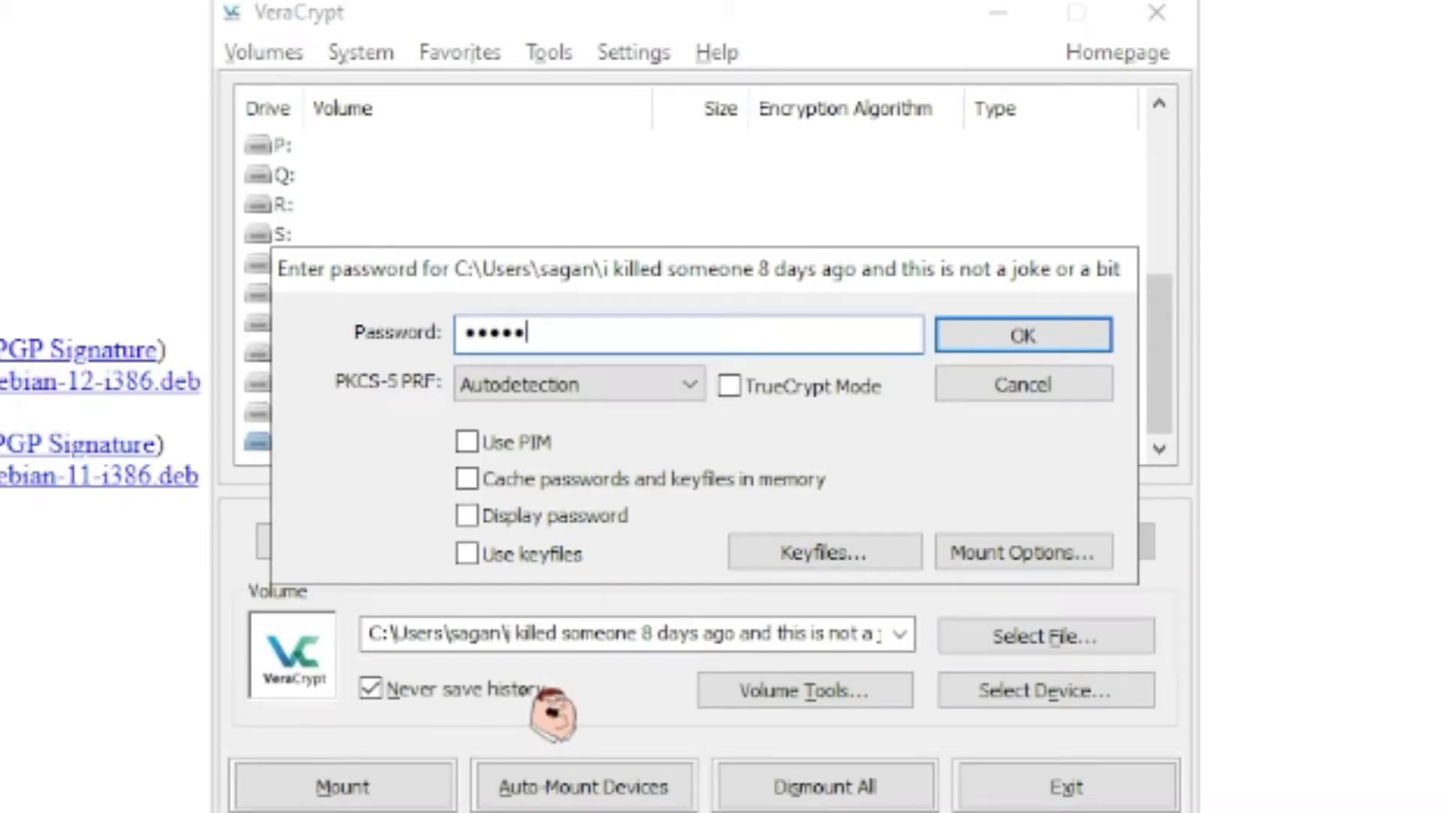
{"action": "left_click", "coordinate": [1021, 333]}
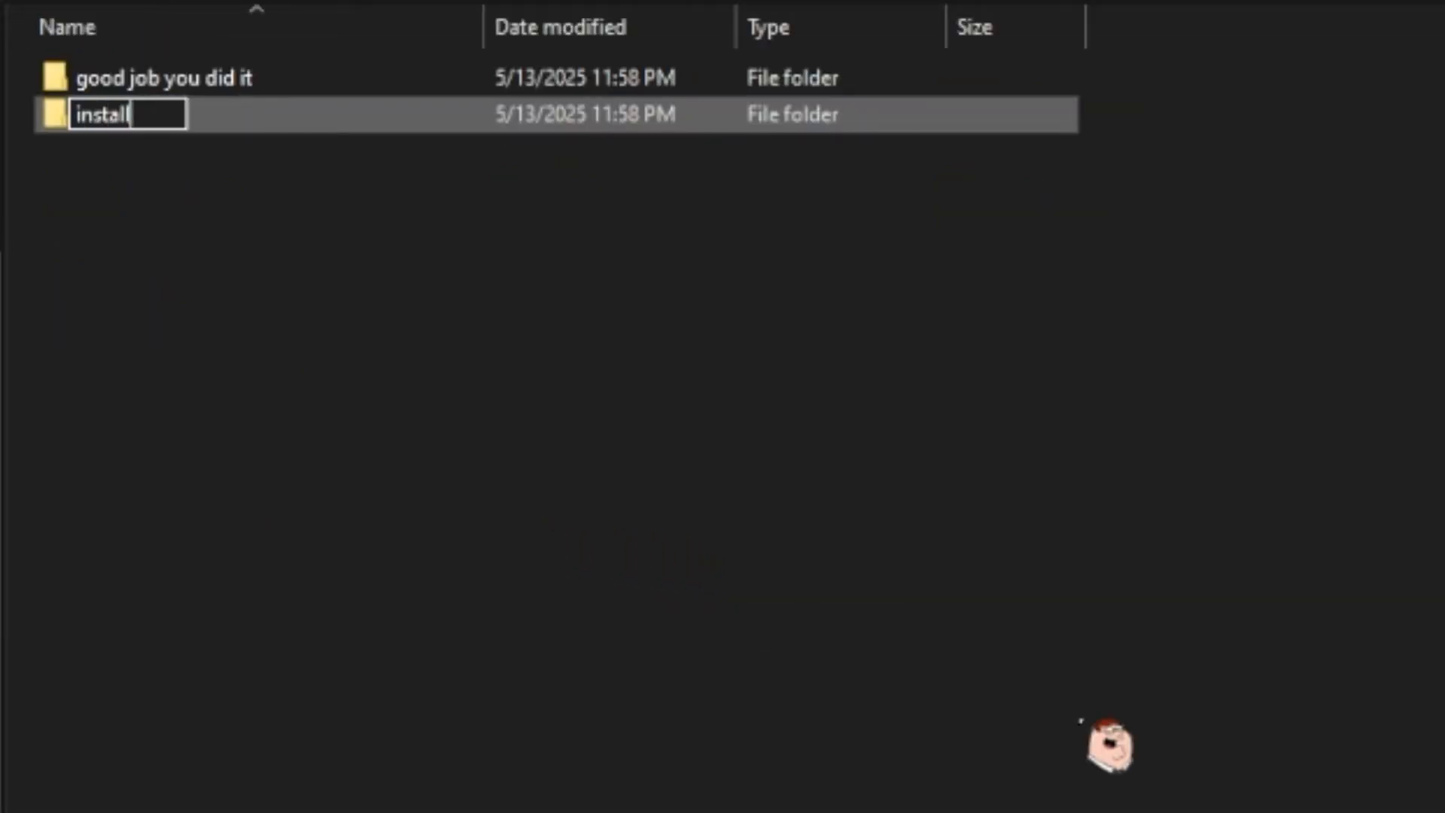
- Finish typing the folder name 'install oracle vm here'
{"action": "type", "text": "oracle vm h"}
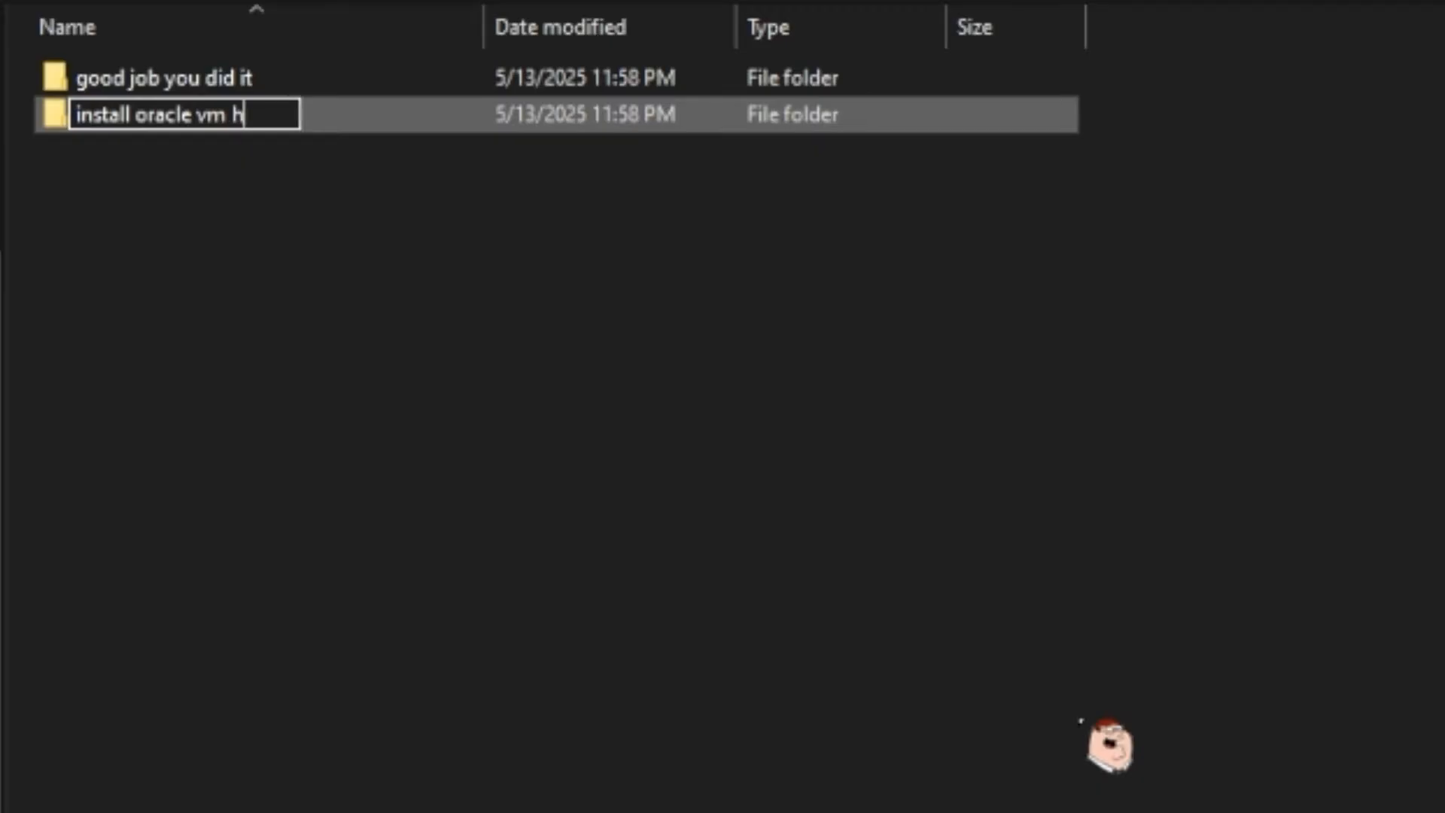
{"action": "type", "text": "ere"}
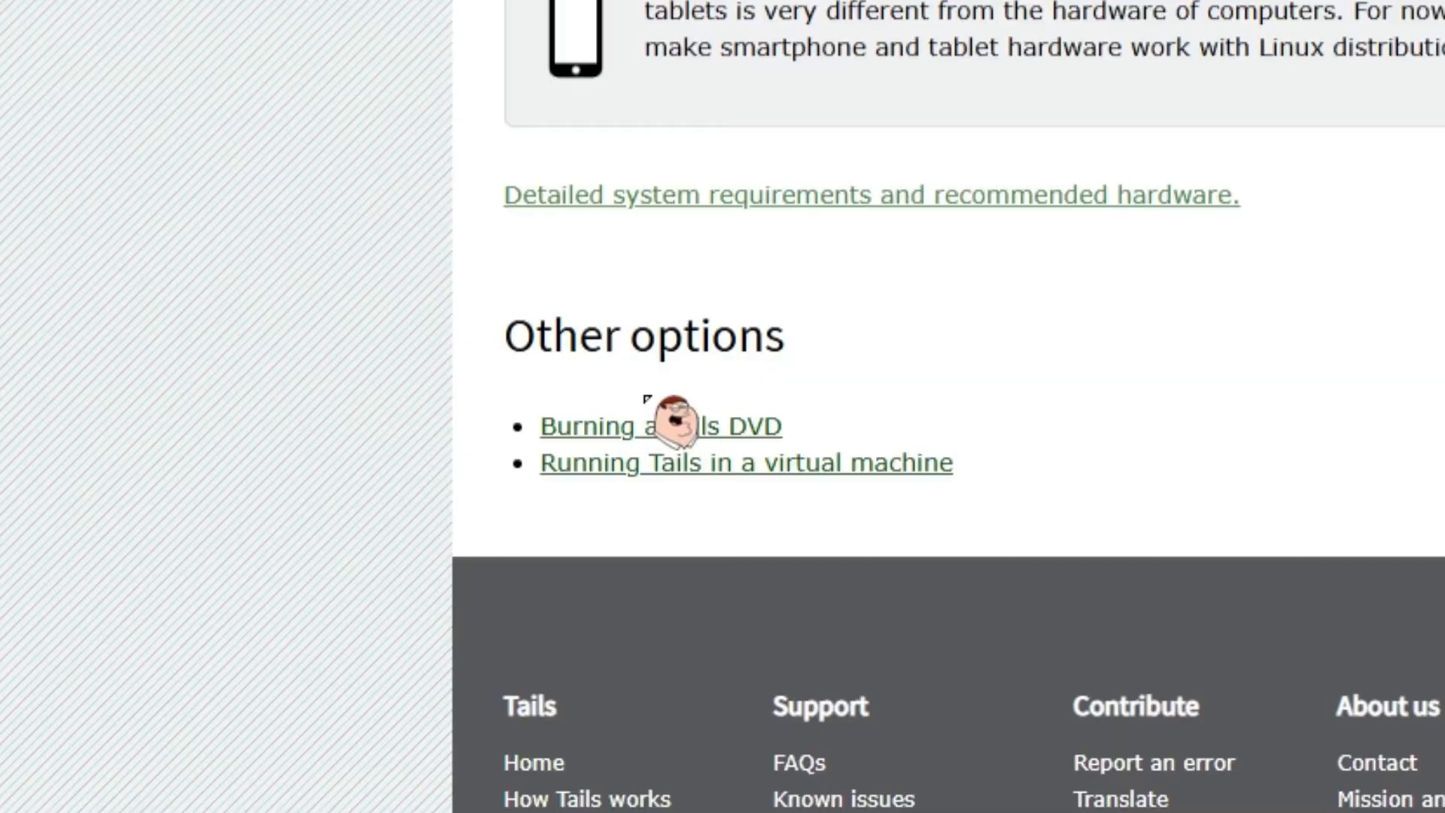
- Open the 'Running Tails in a virtual machine' guide and scroll to Virtualization solutions
{"action": "left_click", "coordinate": [661, 424]}
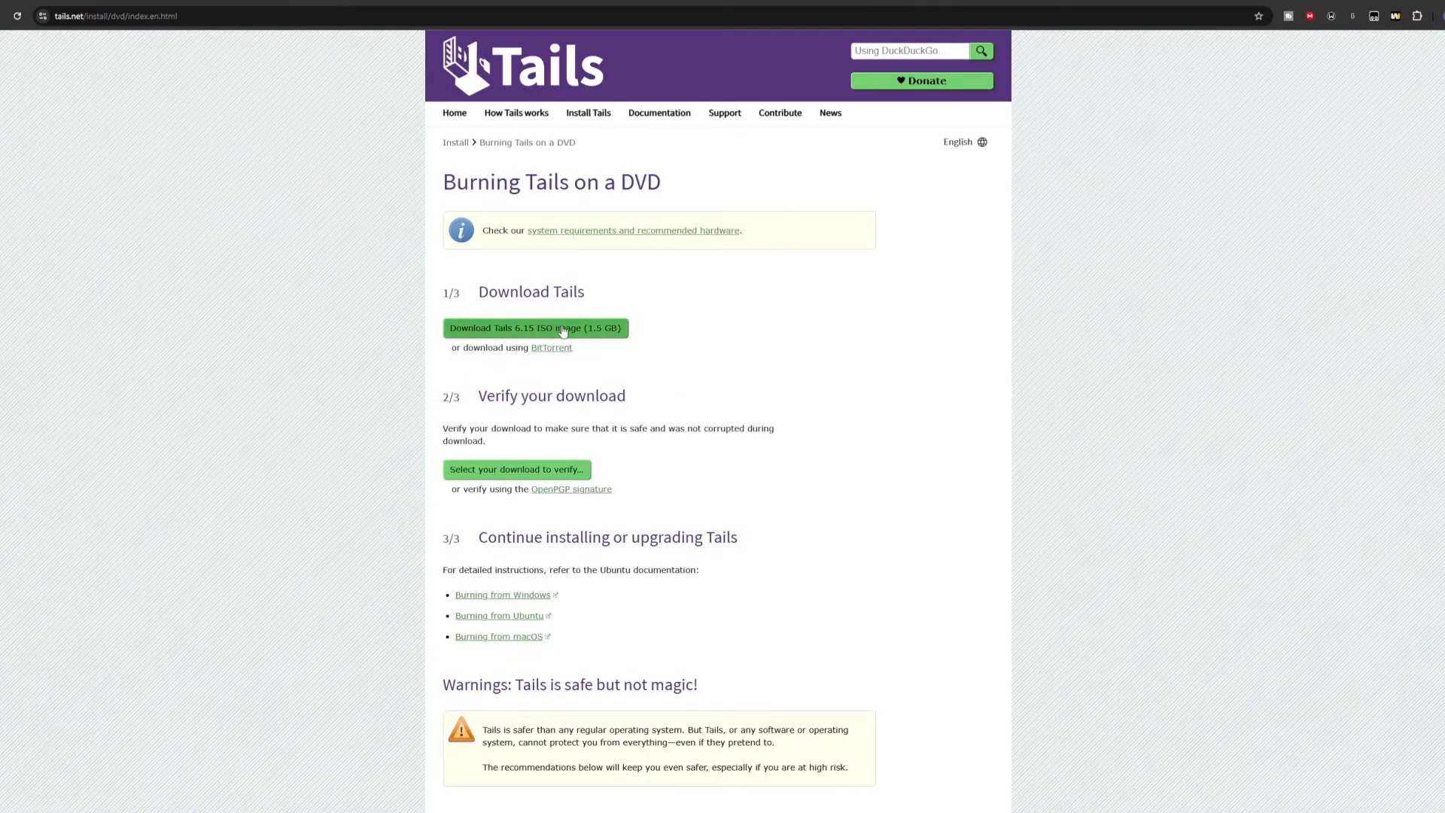
{"action": "left_click", "coordinate": [534, 328]}
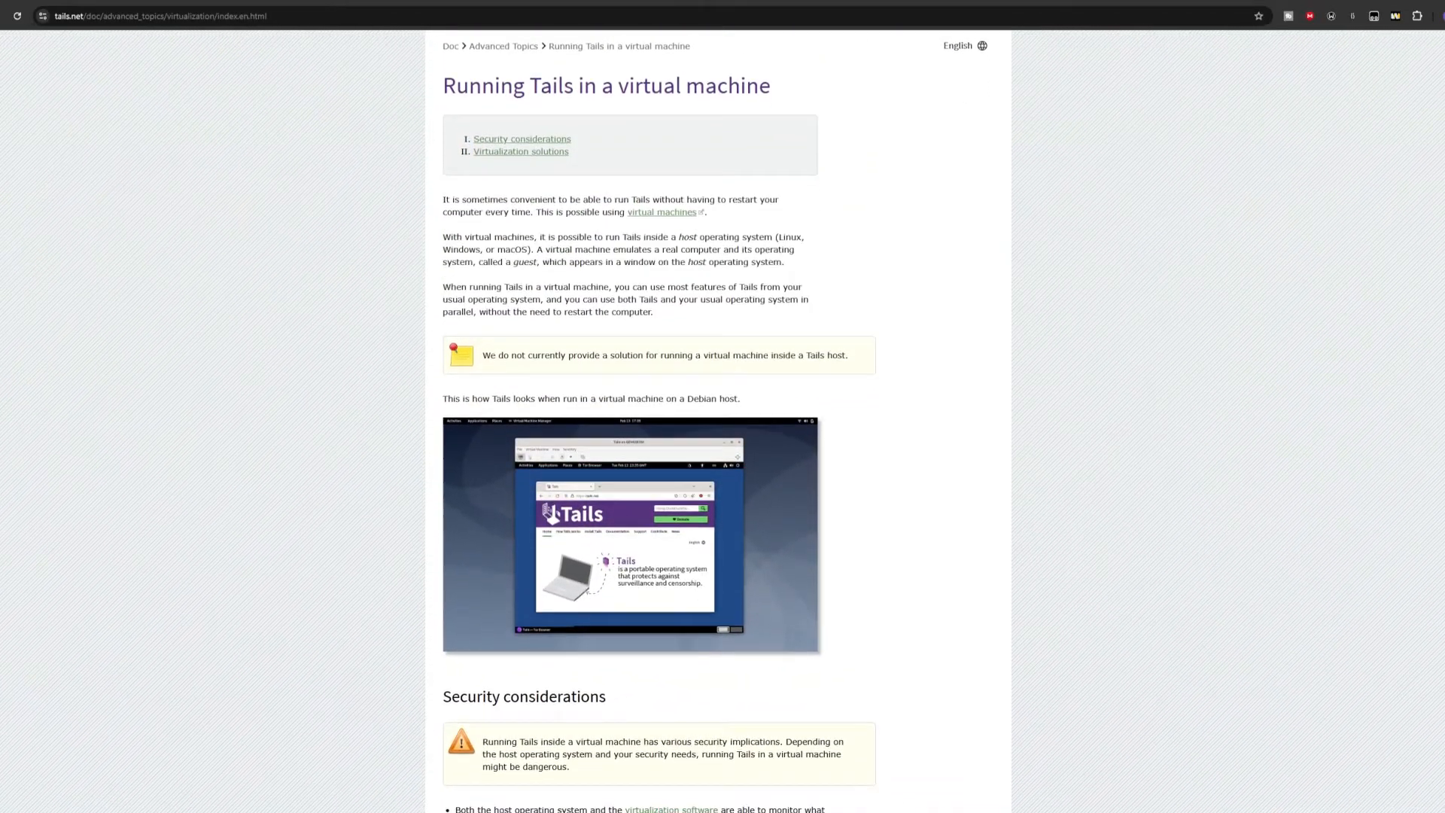
{"action": "scroll", "scroll_direction": "down", "scroll_amount": 3}
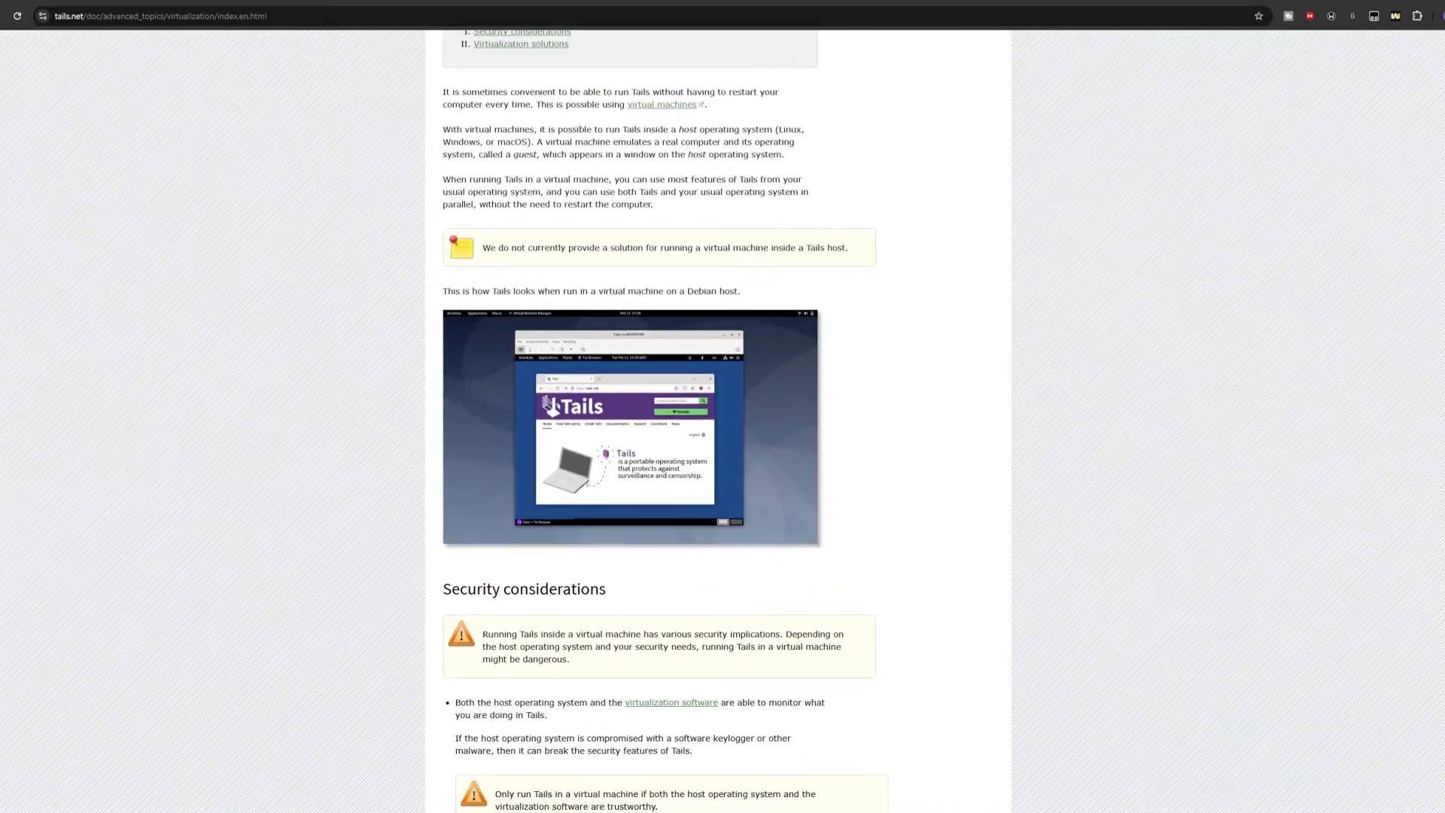
{"action": "scroll", "scroll_direction": "down", "scroll_amount": 3}
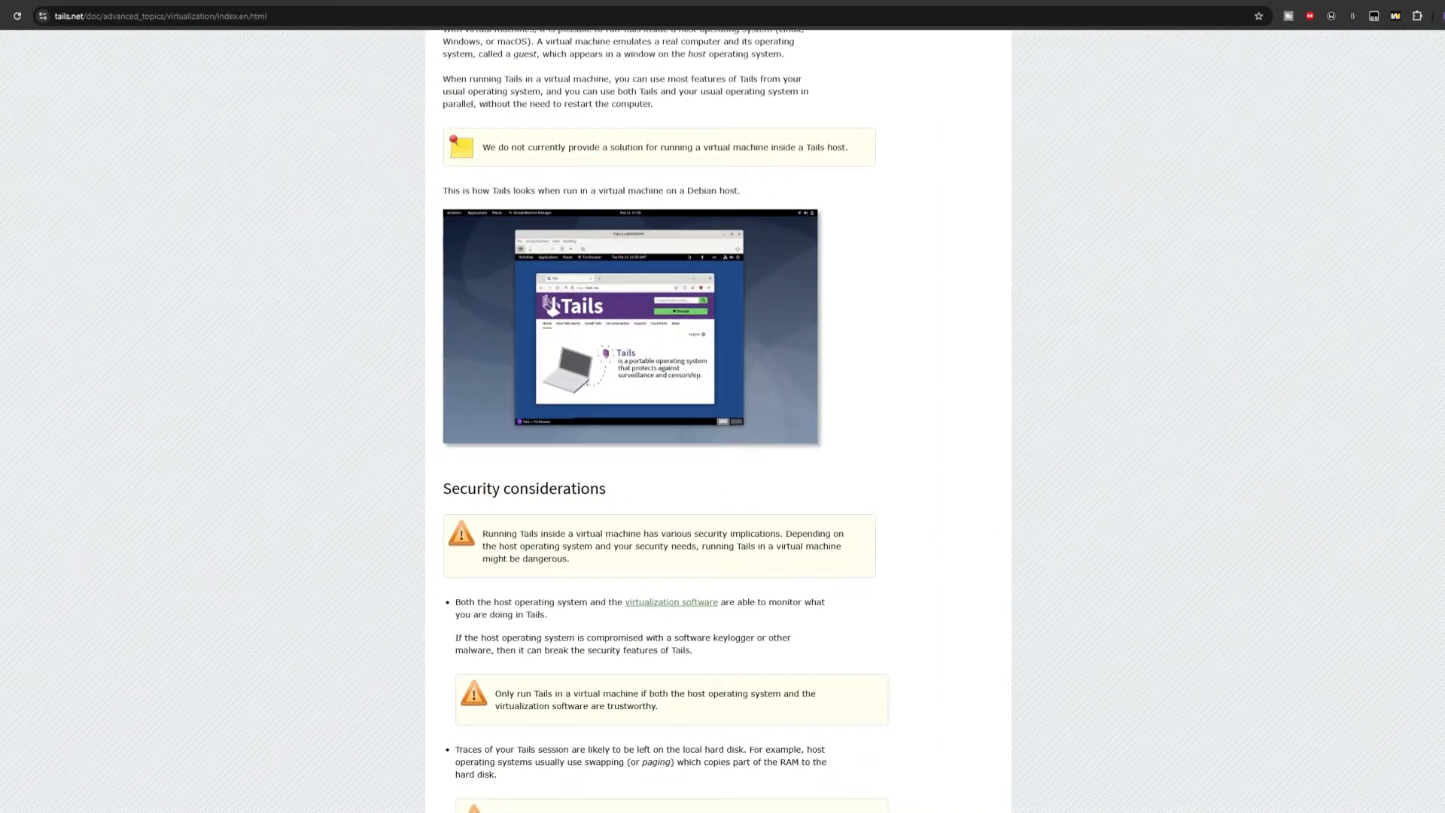
{"action": "scroll", "scroll_direction": "down", "scroll_amount": 3}
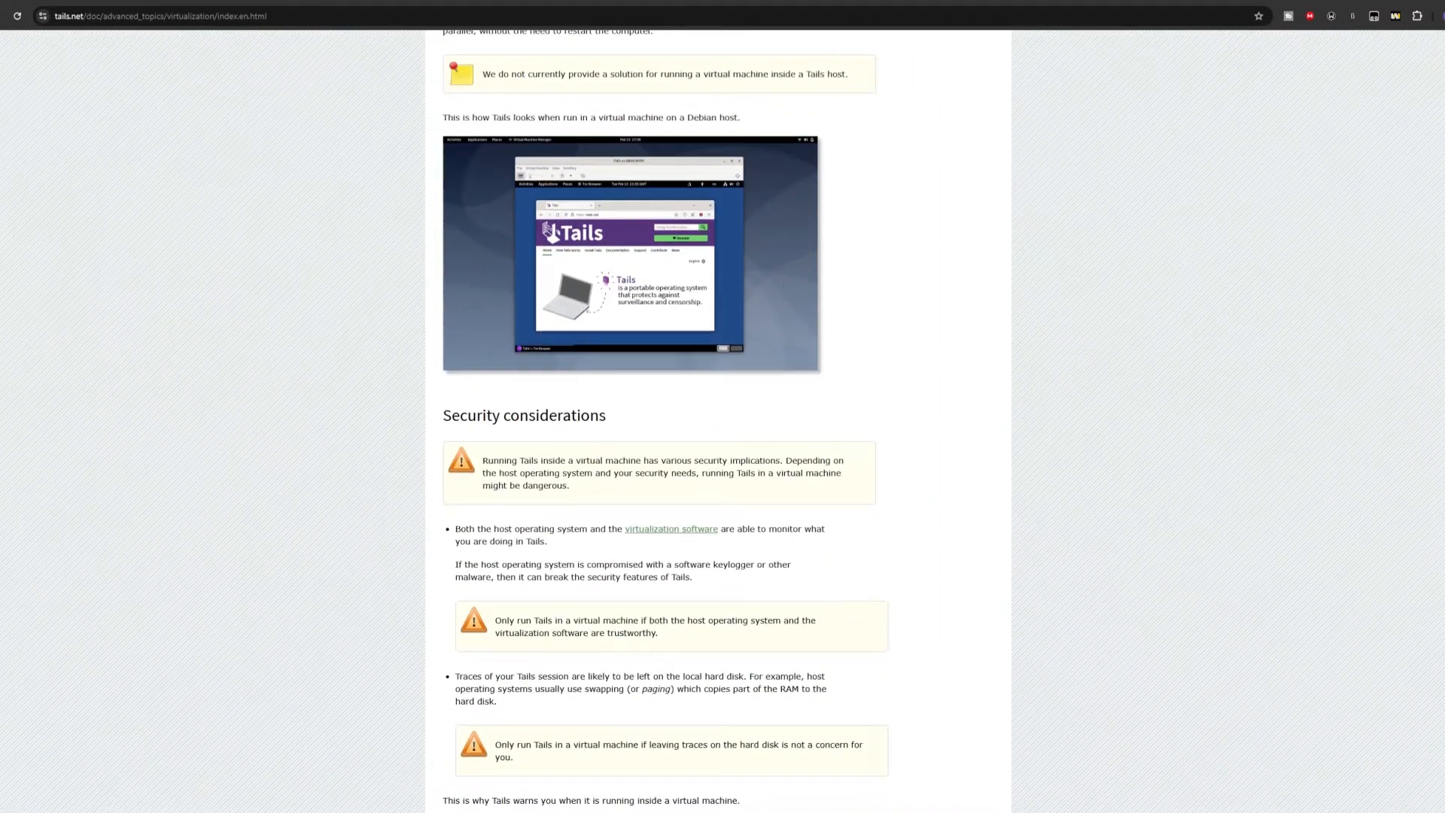
{"action": "scroll", "scroll_direction": "down", "scroll_amount": 3}
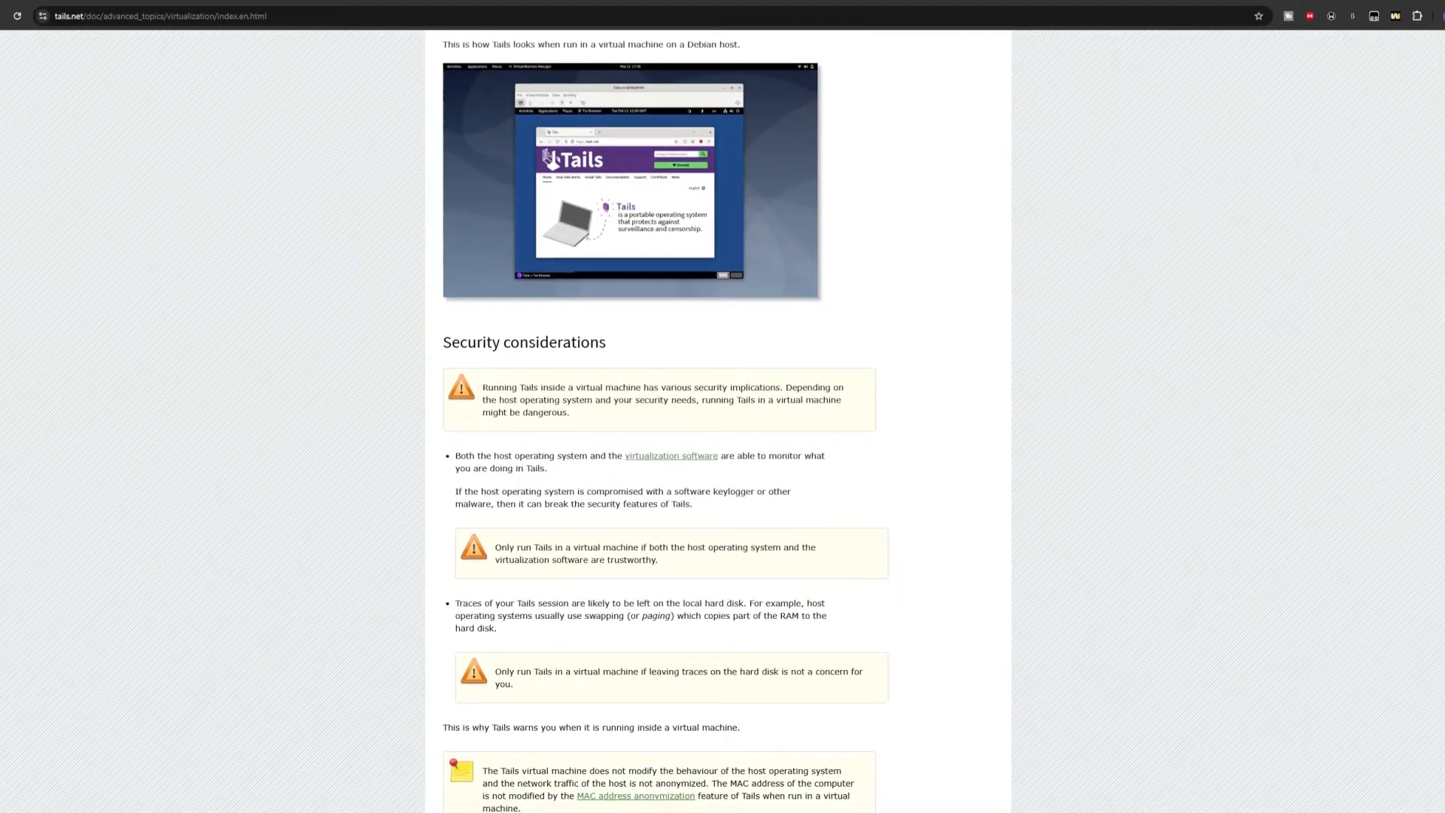
{"action": "scroll", "scroll_direction": "down", "scroll_amount": 3}
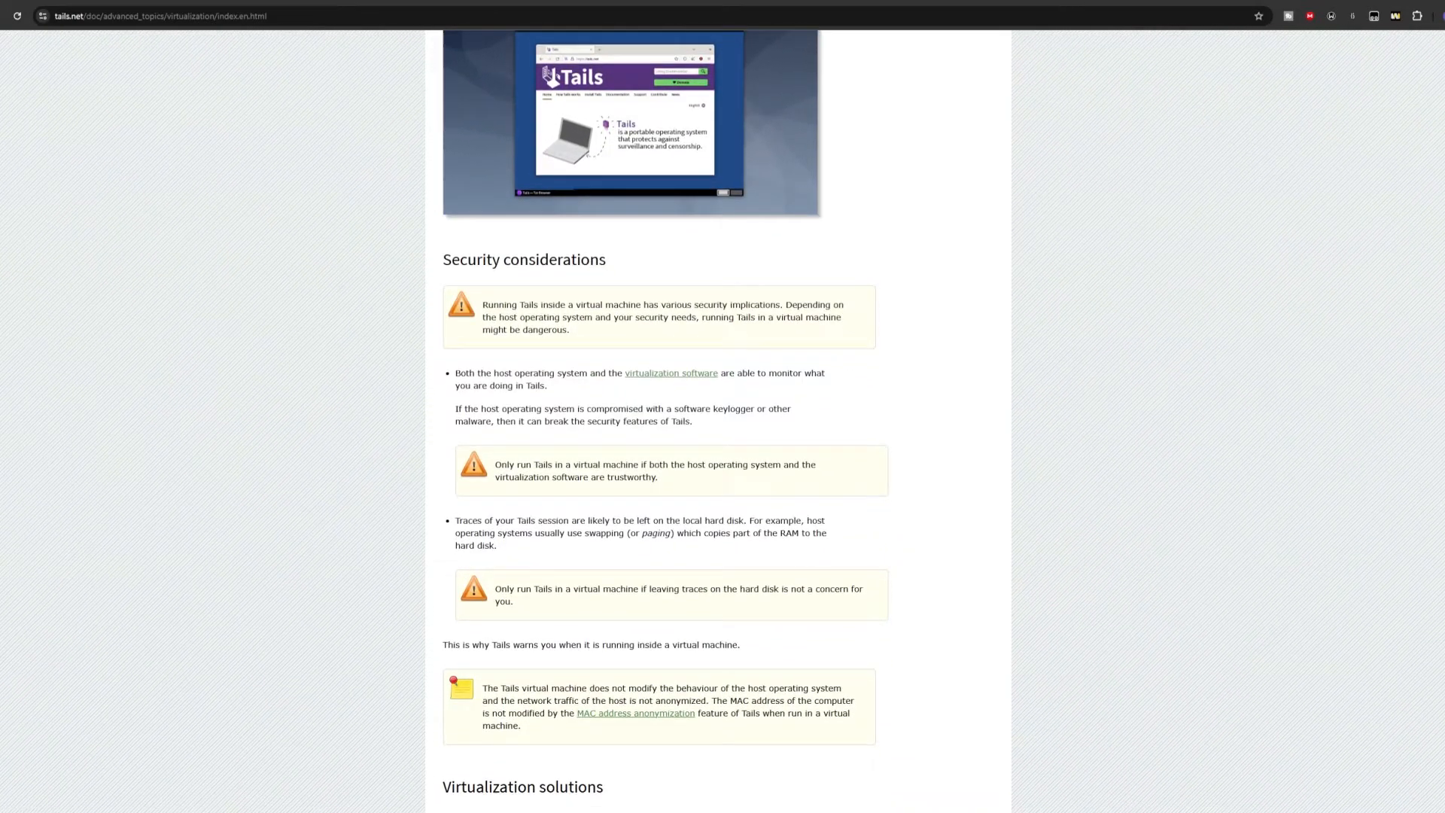
{"action": "scroll", "scroll_direction": "down", "scroll_amount": 3}
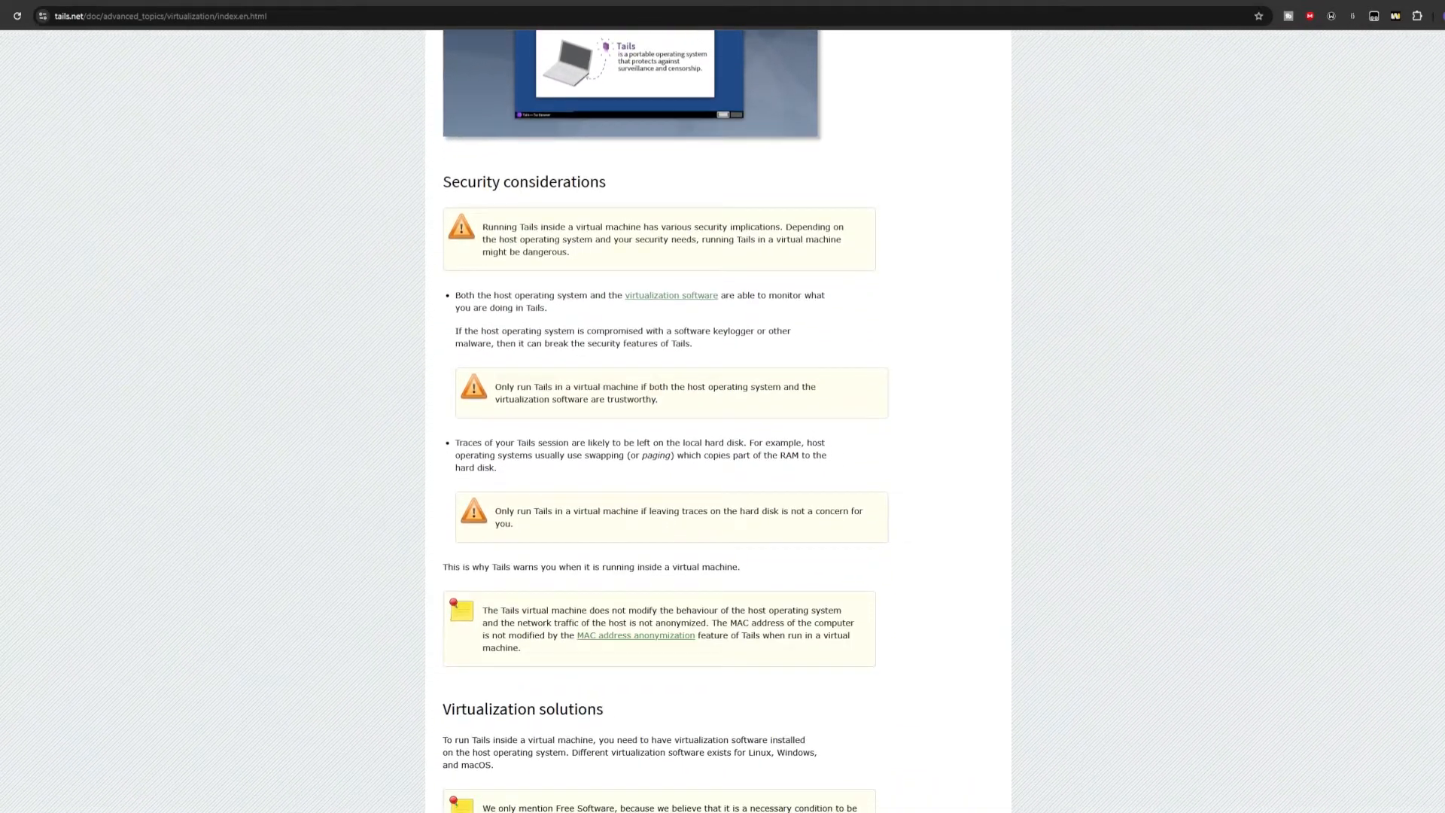
{"action": "scroll", "scroll_direction": "down", "scroll_amount": 3}
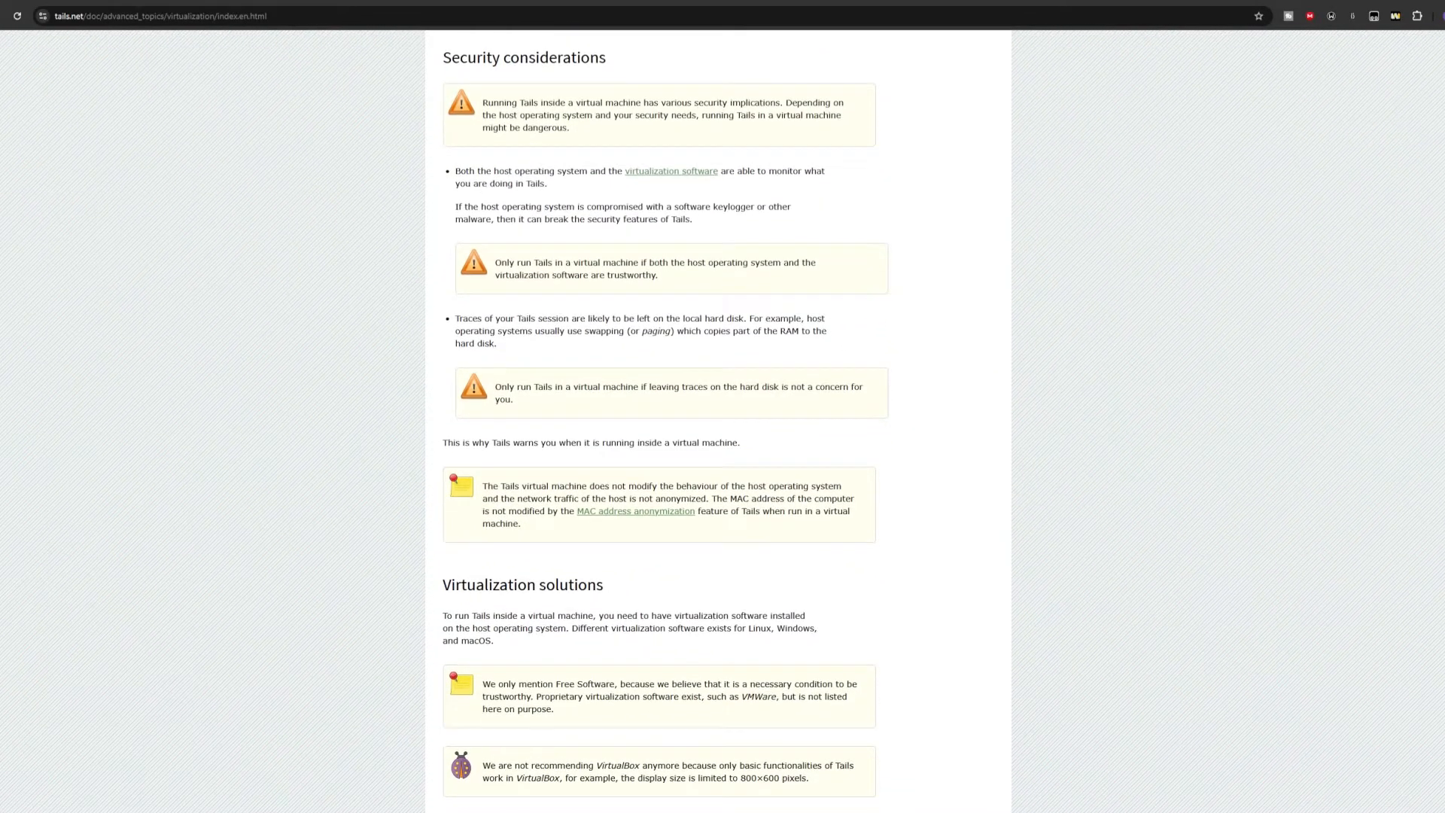
{"action": "scroll", "scroll_direction": "down", "scroll_amount": 3}
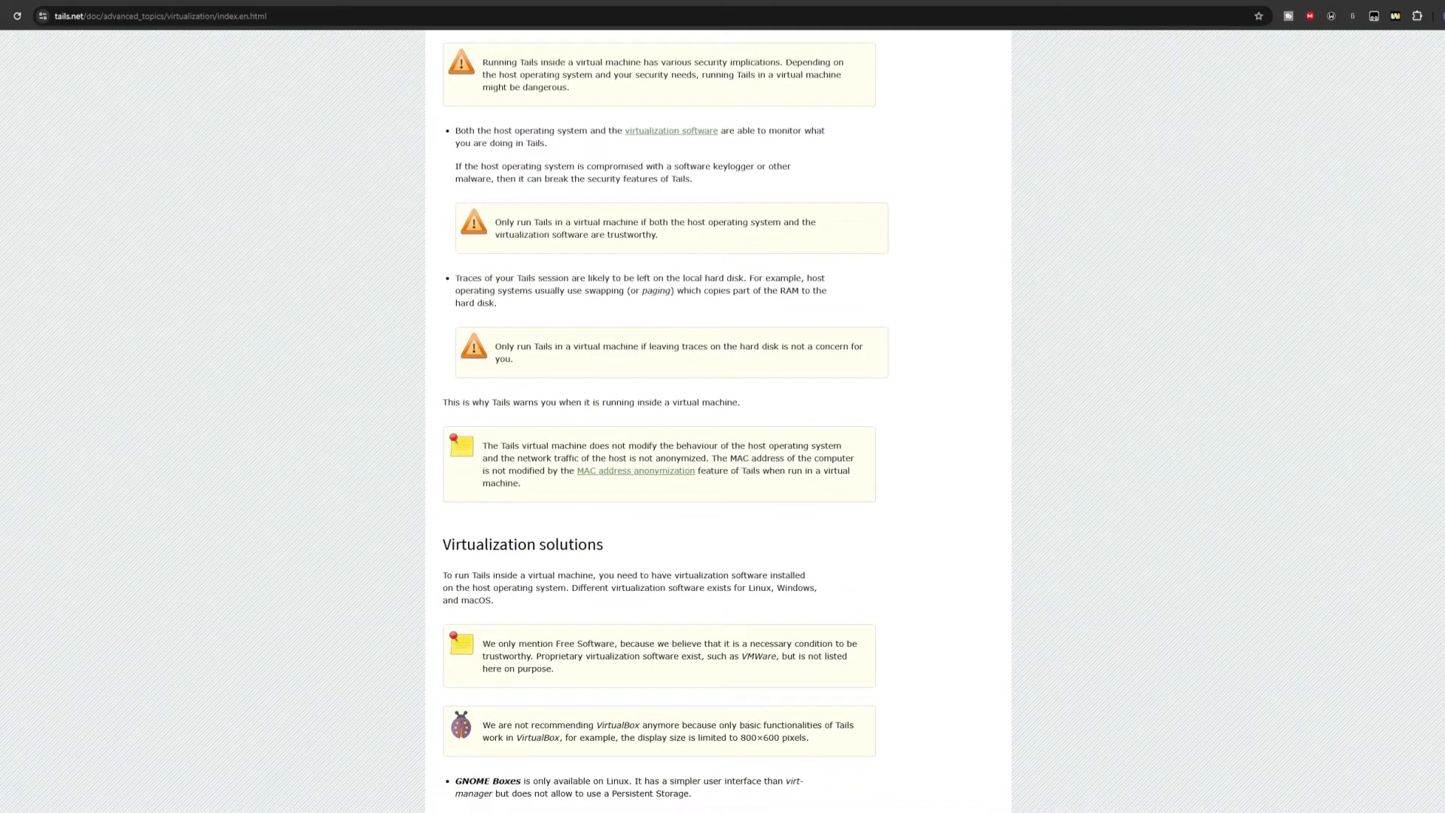
{"action": "scroll", "scroll_direction": "down", "scroll_amount": 3}
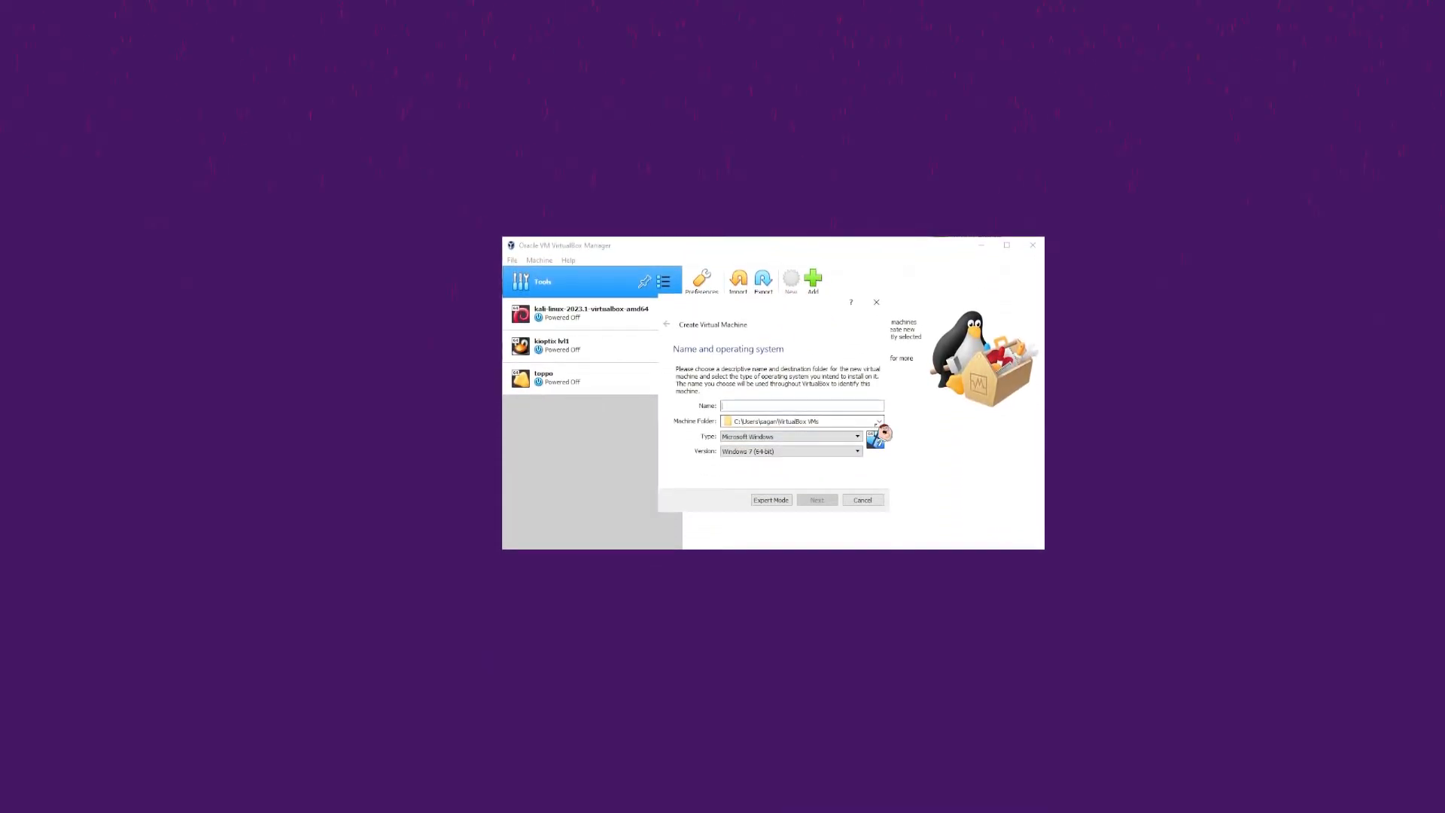
- Create a VM named tails, Linux Debian (64-bit), with 22472 MB of memory
{"action": "left_click", "coordinate": [878, 422]}
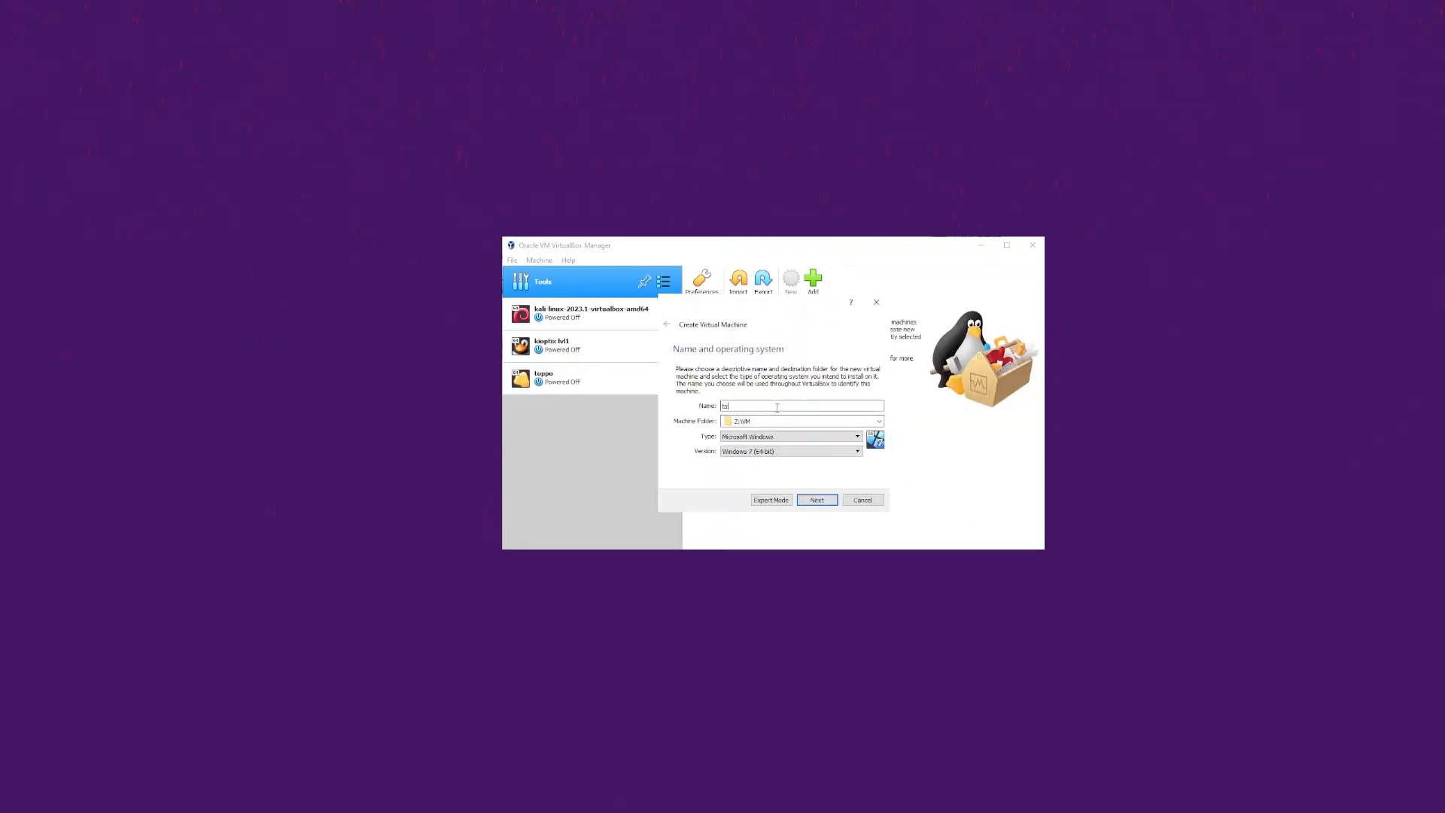
{"action": "left_click", "coordinate": [855, 436]}
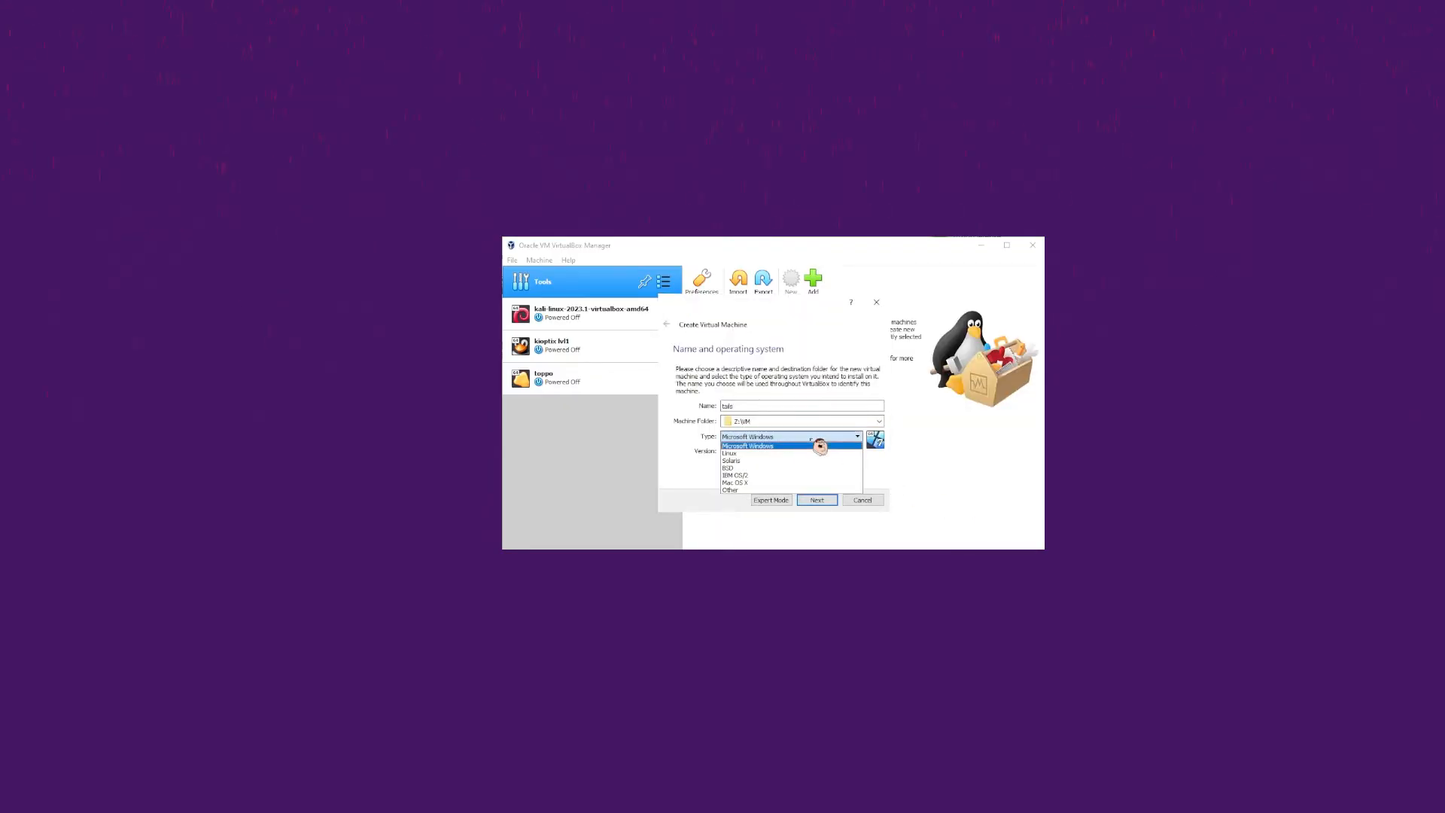
{"action": "left_click", "coordinate": [730, 451]}
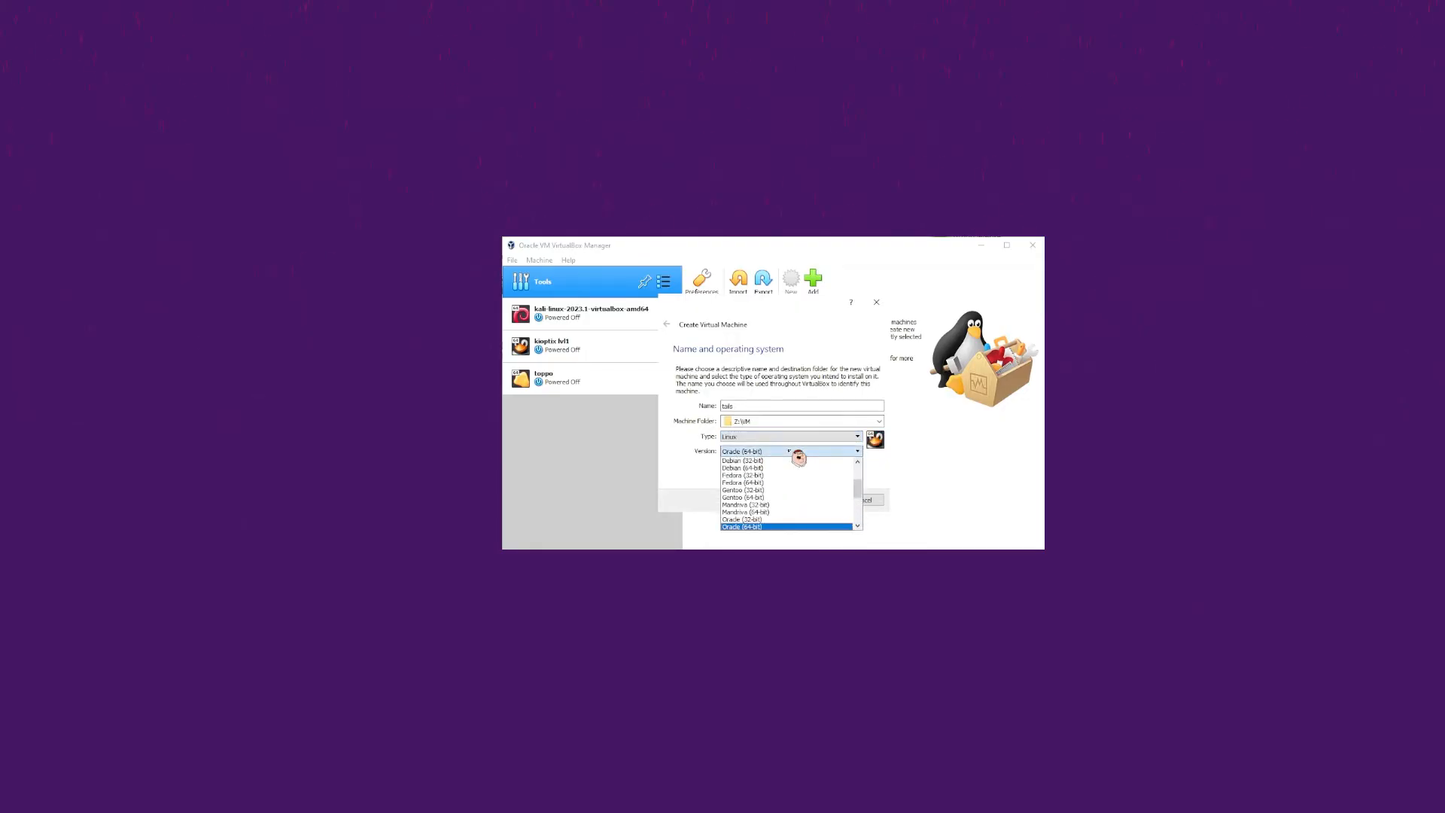
{"action": "left_click", "coordinate": [744, 467]}
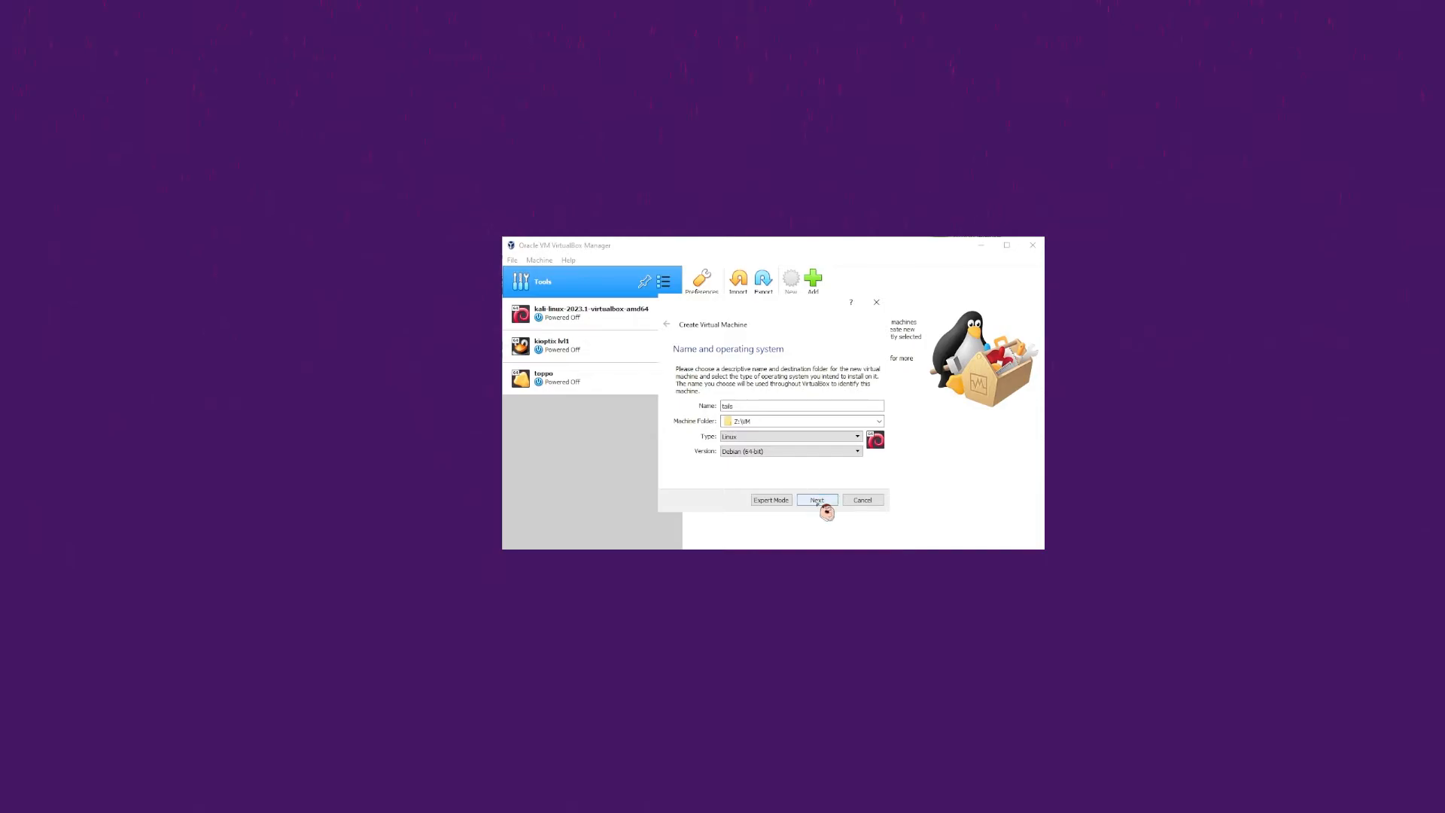
{"action": "left_click", "coordinate": [816, 500]}
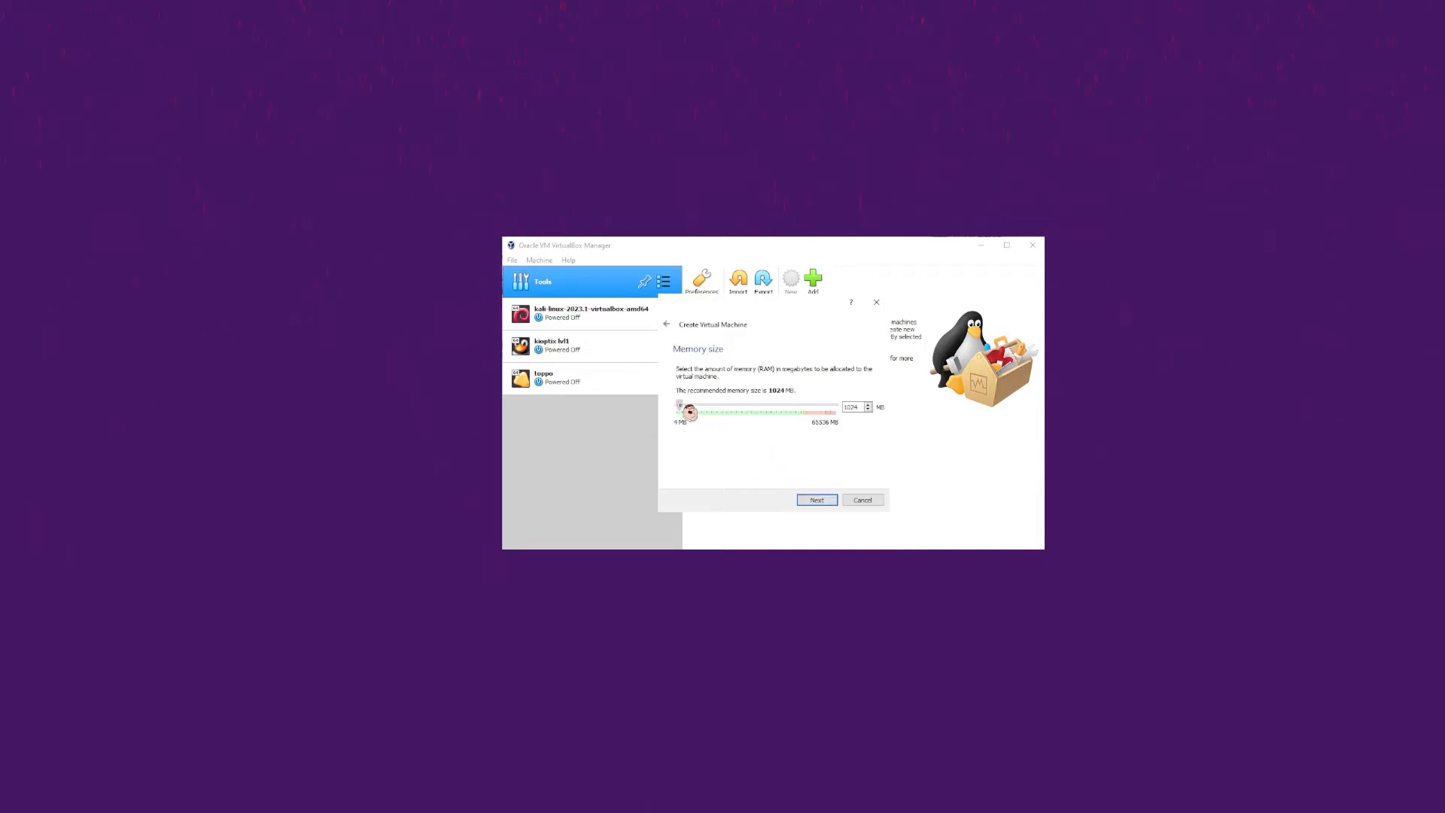
{"action": "left_click_drag", "start_coordinate": [682, 405], "coordinate": [731, 405]}
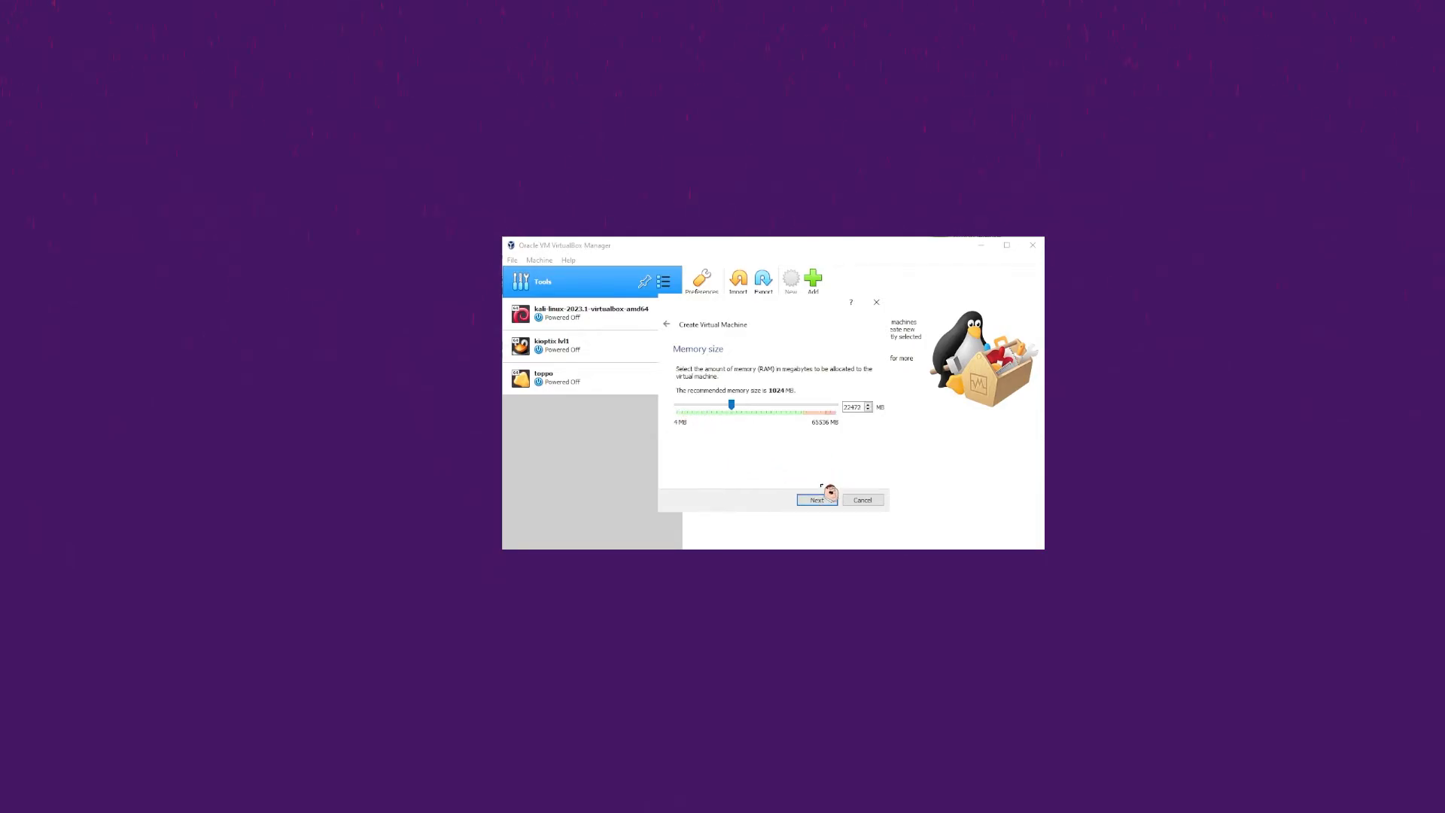
{"action": "left_click", "coordinate": [817, 500]}
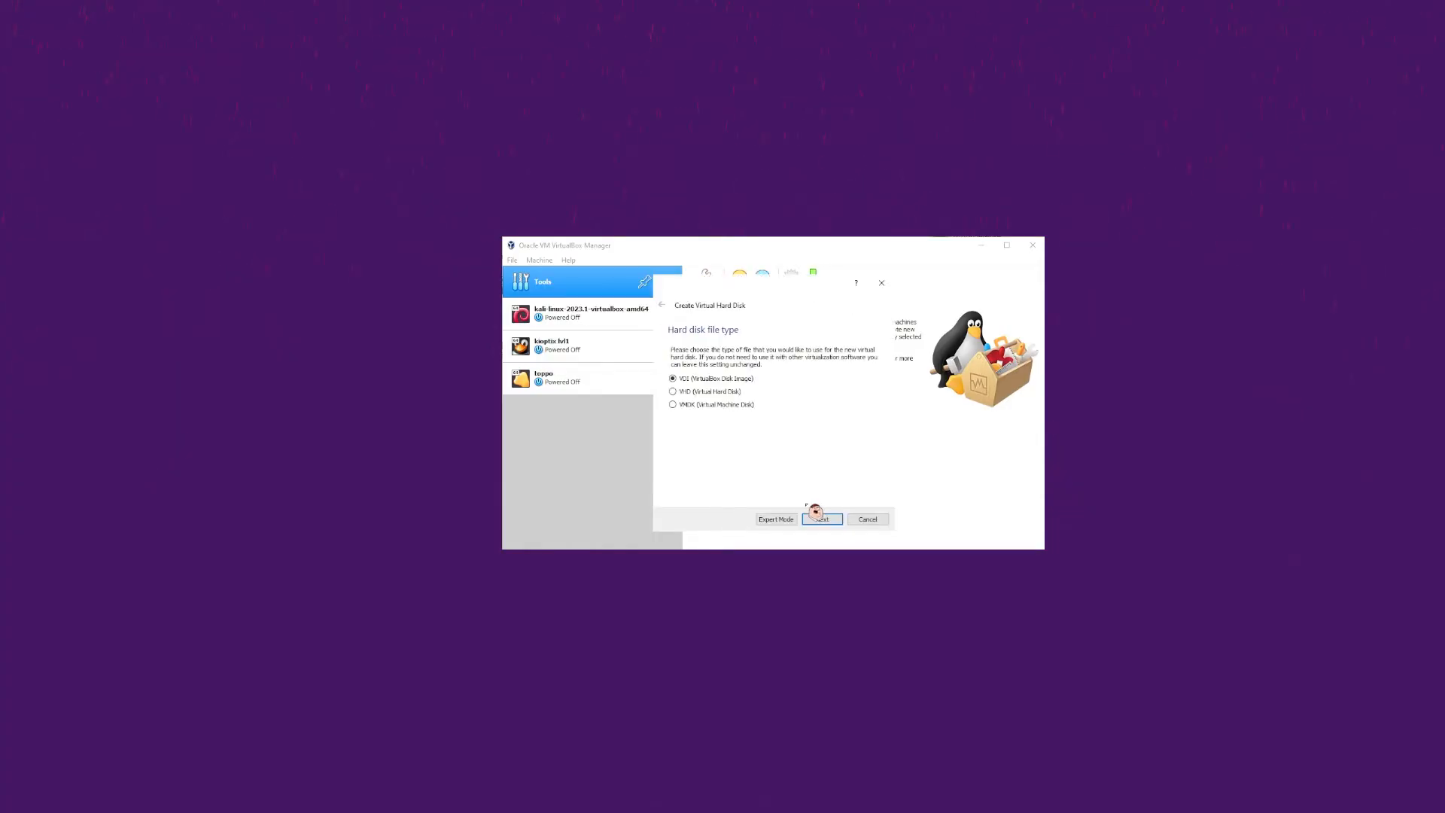
- Give tails a fixed-size VDI virtual hard disk and create the machine
{"action": "left_click", "coordinate": [821, 518]}
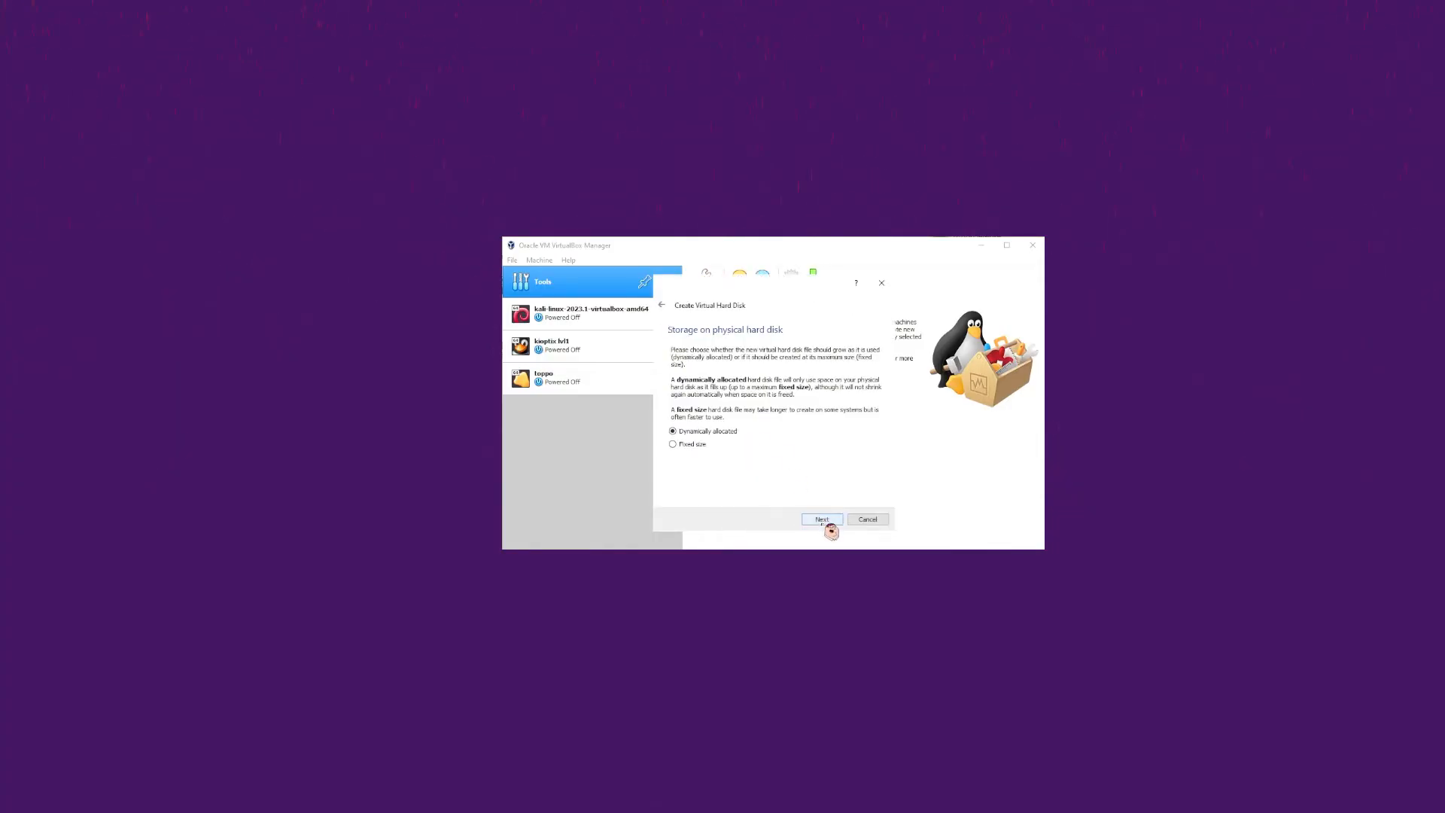
{"action": "left_click", "coordinate": [674, 443]}
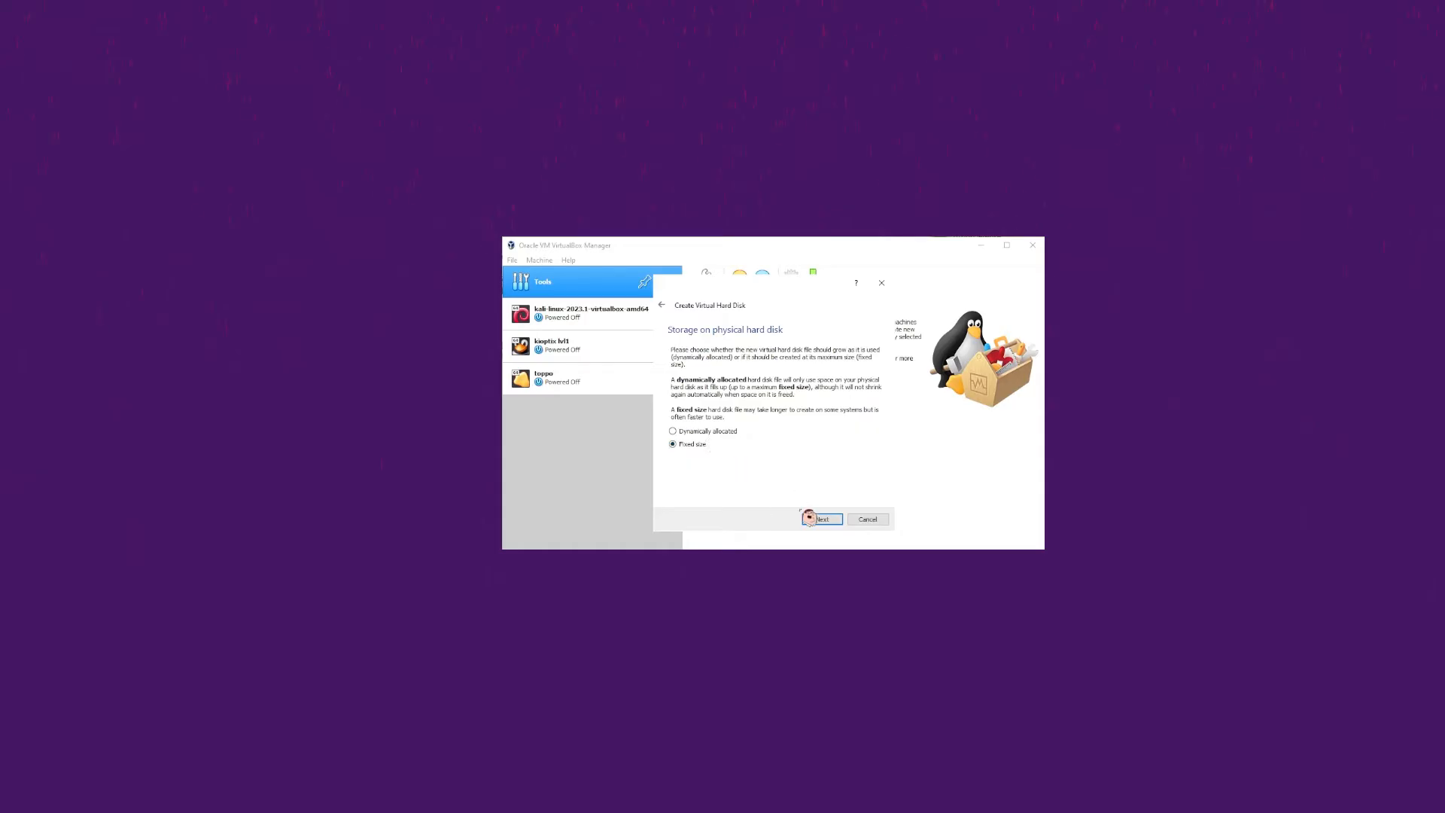
{"action": "left_click", "coordinate": [820, 518]}
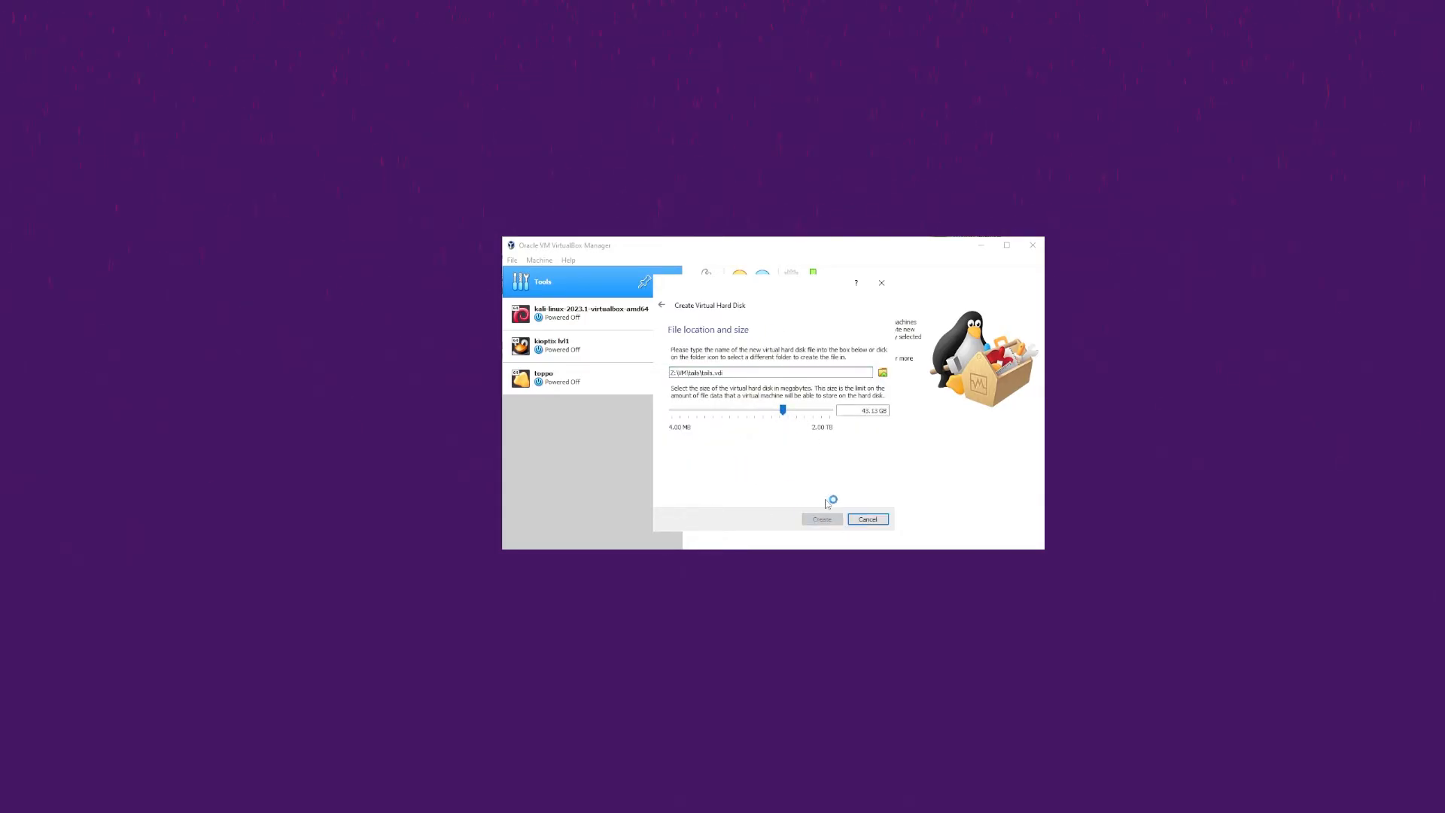
{"action": "left_click", "coordinate": [820, 518]}
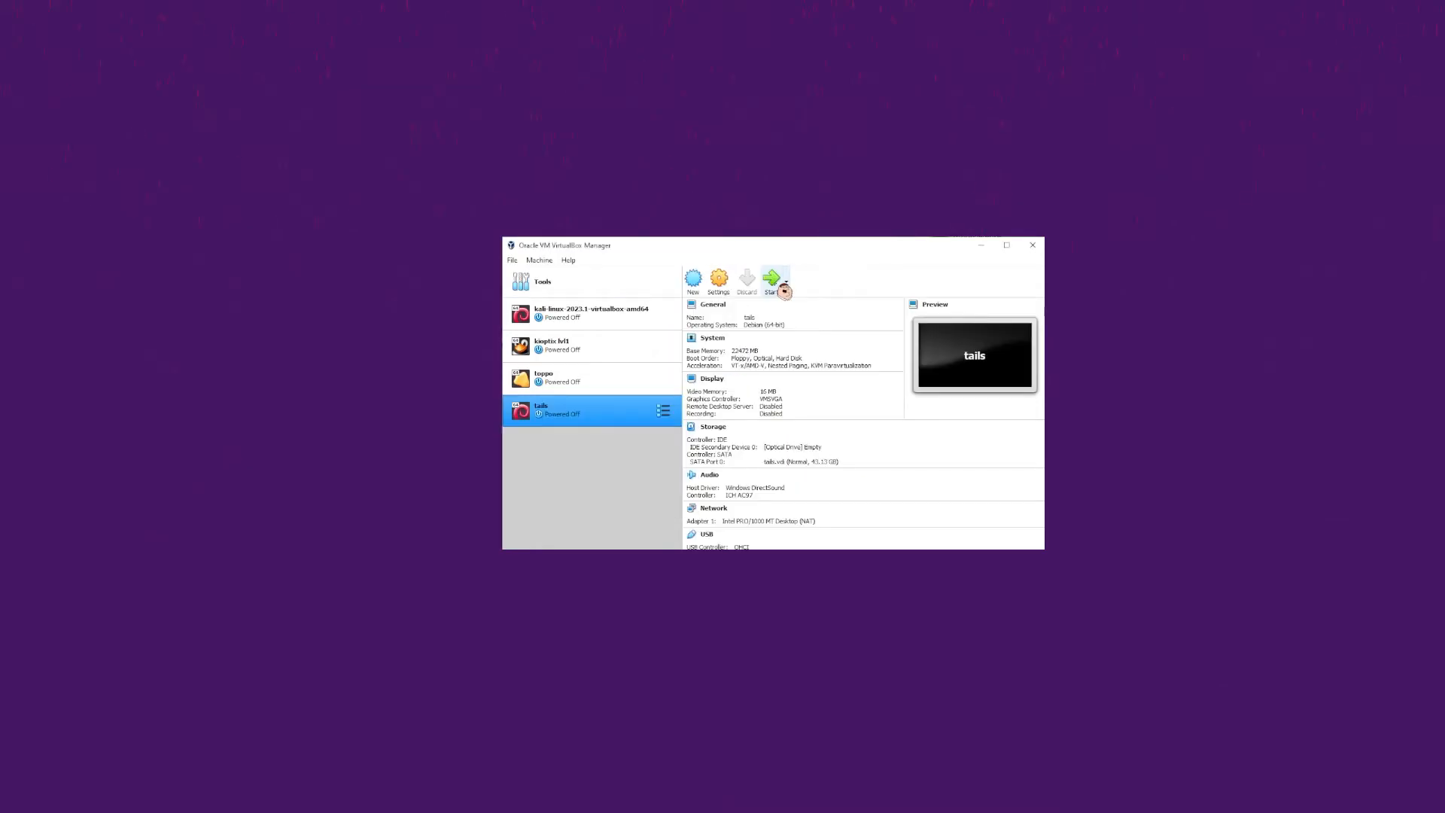
- Start the tails machine, booting from the Tails ISO
{"action": "left_click", "coordinate": [772, 280]}
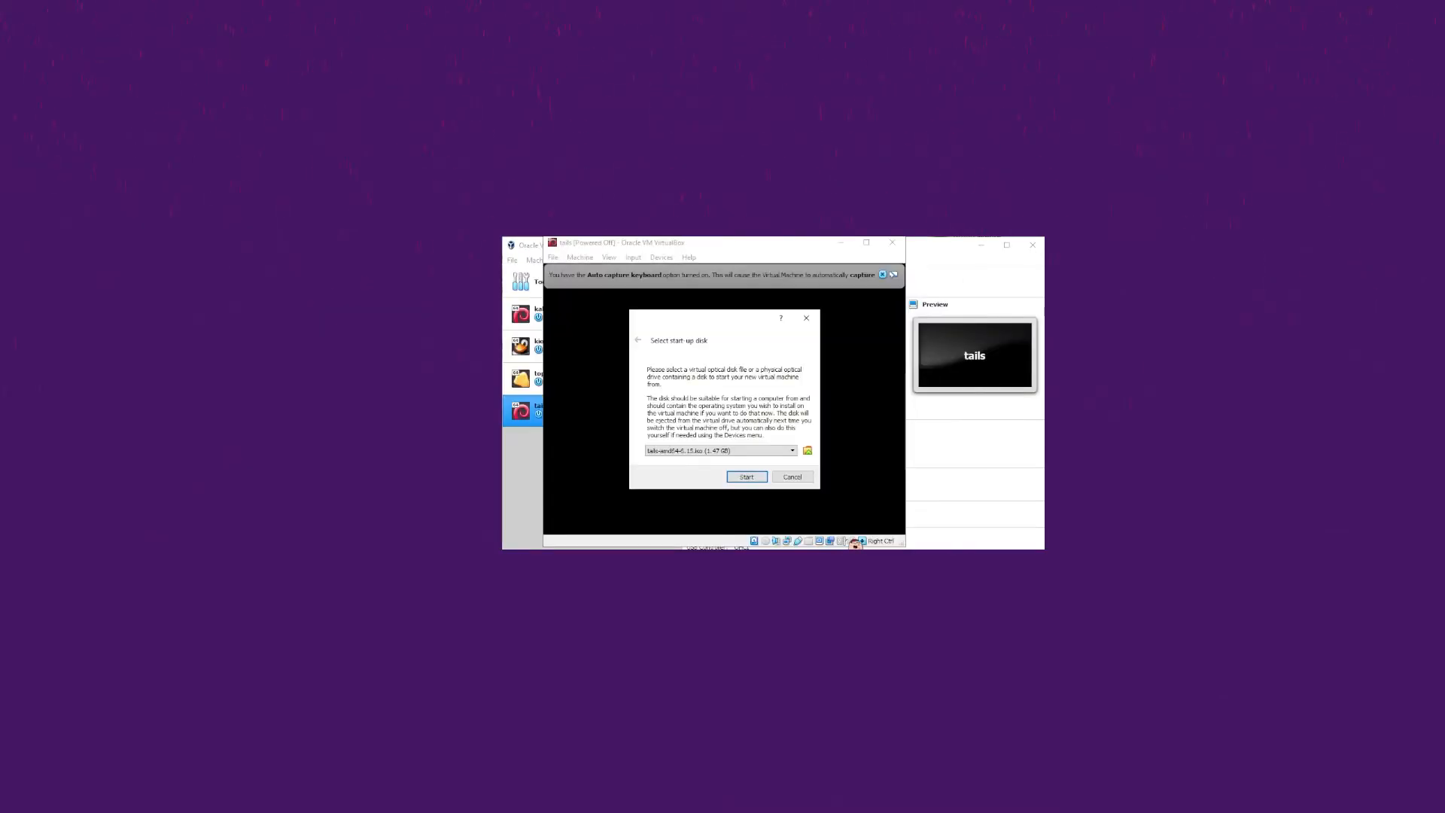
{"action": "left_click", "coordinate": [746, 476]}
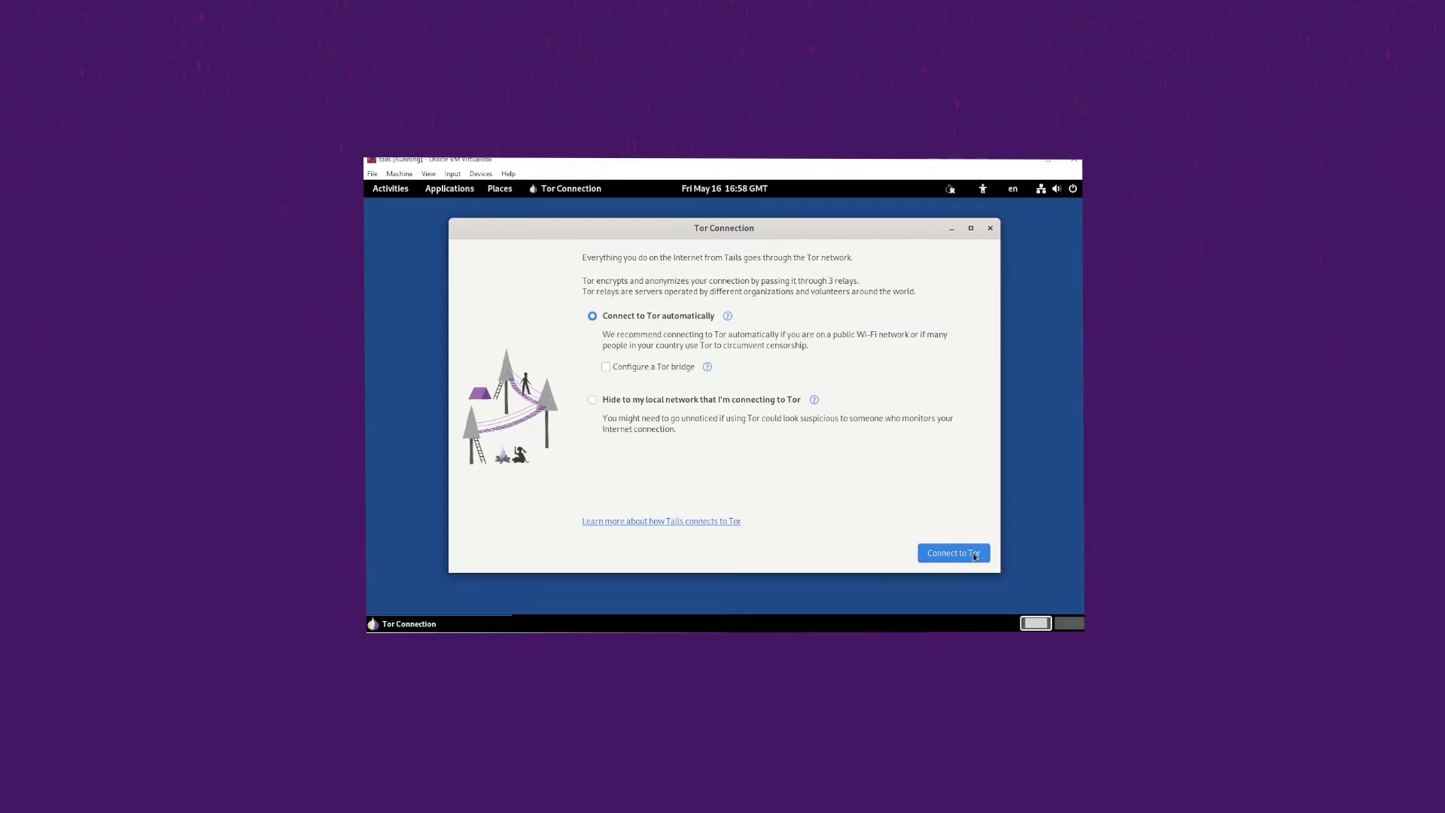
- Connect Tails to the Tor network automatically
{"action": "left_click", "coordinate": [952, 553]}
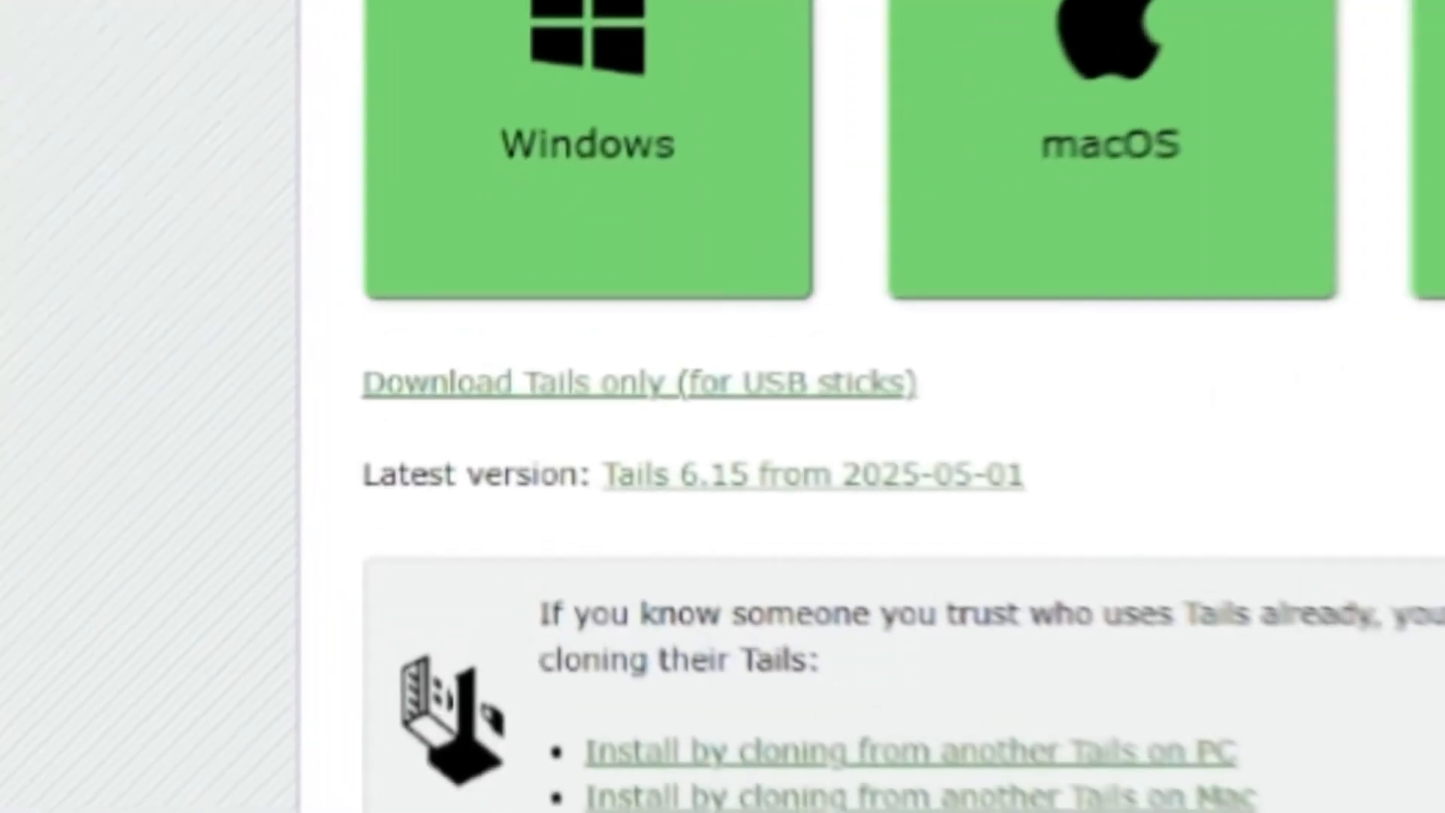
- Scroll down the Tails install page toward the USB download link
{"action": "scroll", "scroll_direction": "down", "scroll_amount": 3}
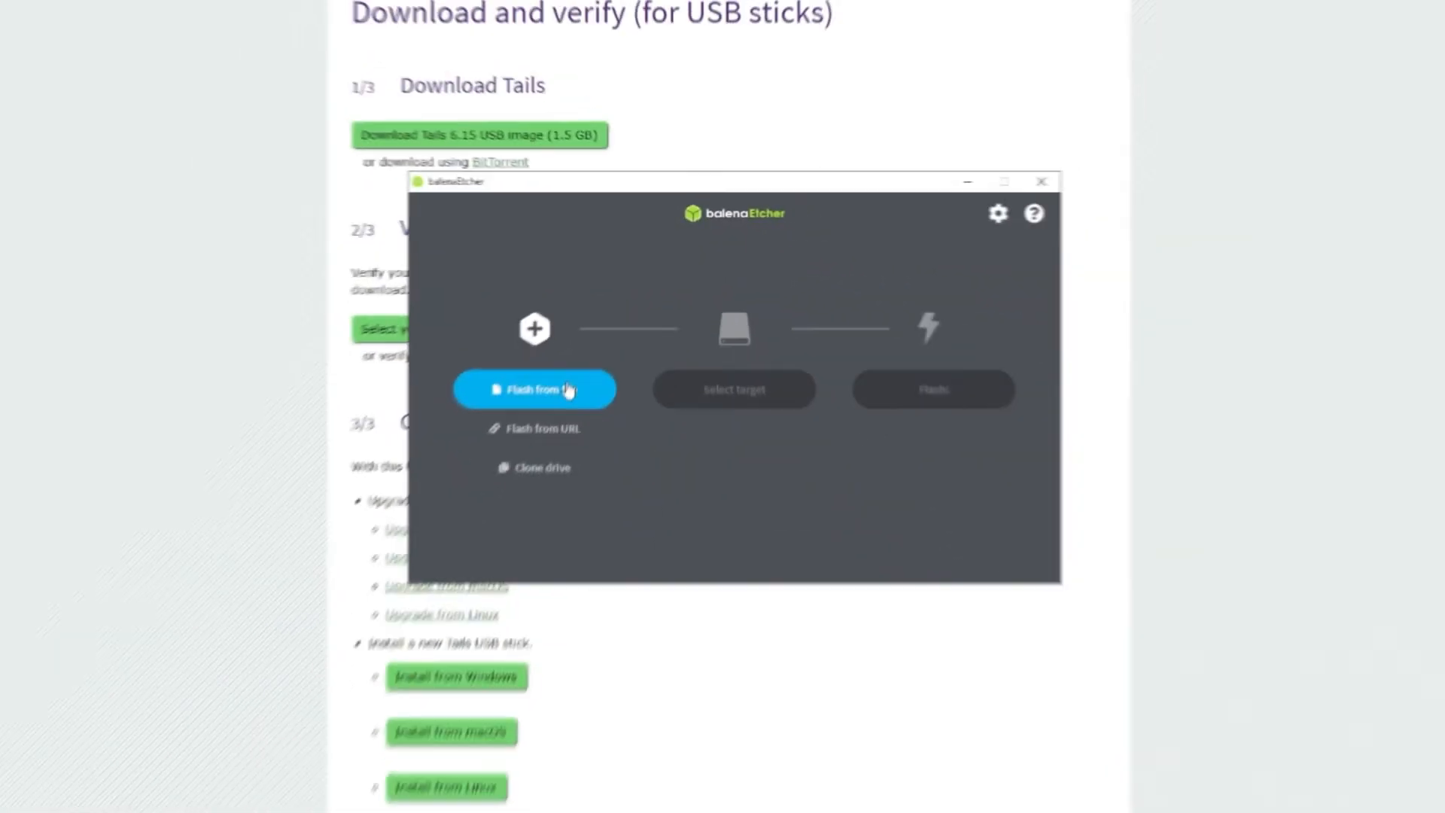
- Load tails-amd64-6.15.img into balenaEtcher and pick the SanDisk USB stick as target
{"action": "left_click", "coordinate": [534, 388]}
{"action": "type", "text": "tails"}
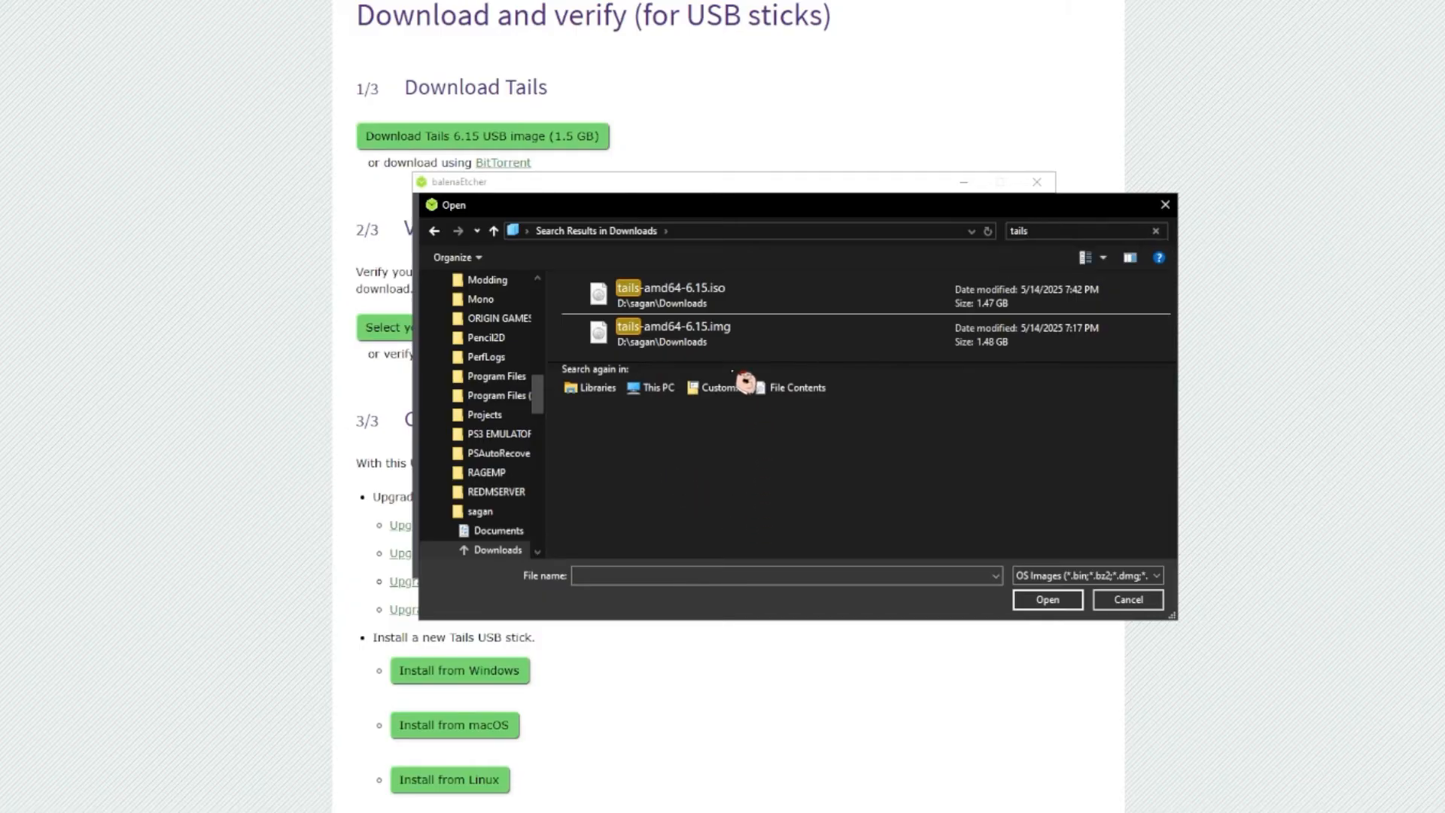
{"action": "left_click", "coordinate": [673, 333]}
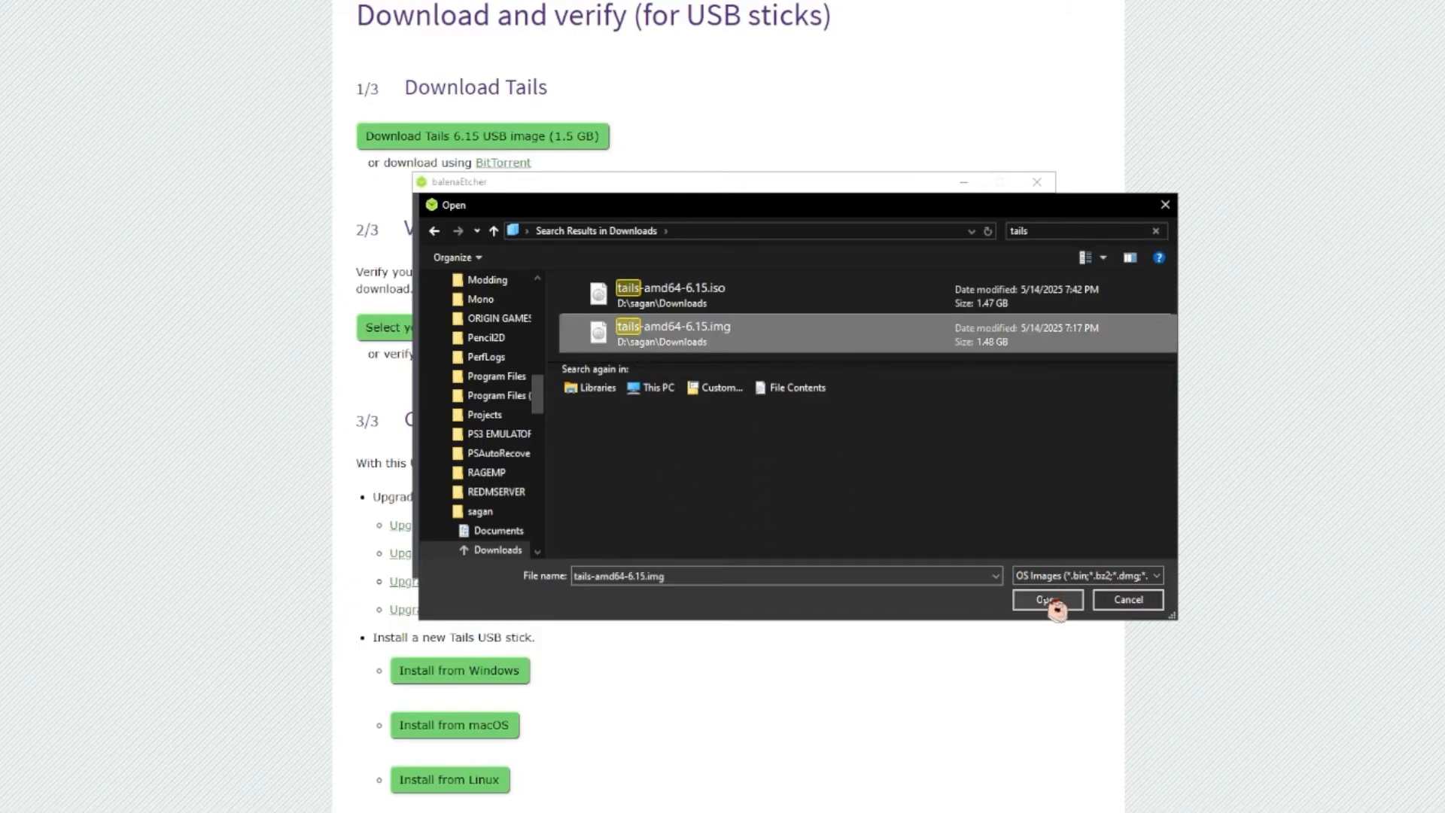
{"action": "left_click", "coordinate": [1046, 600]}
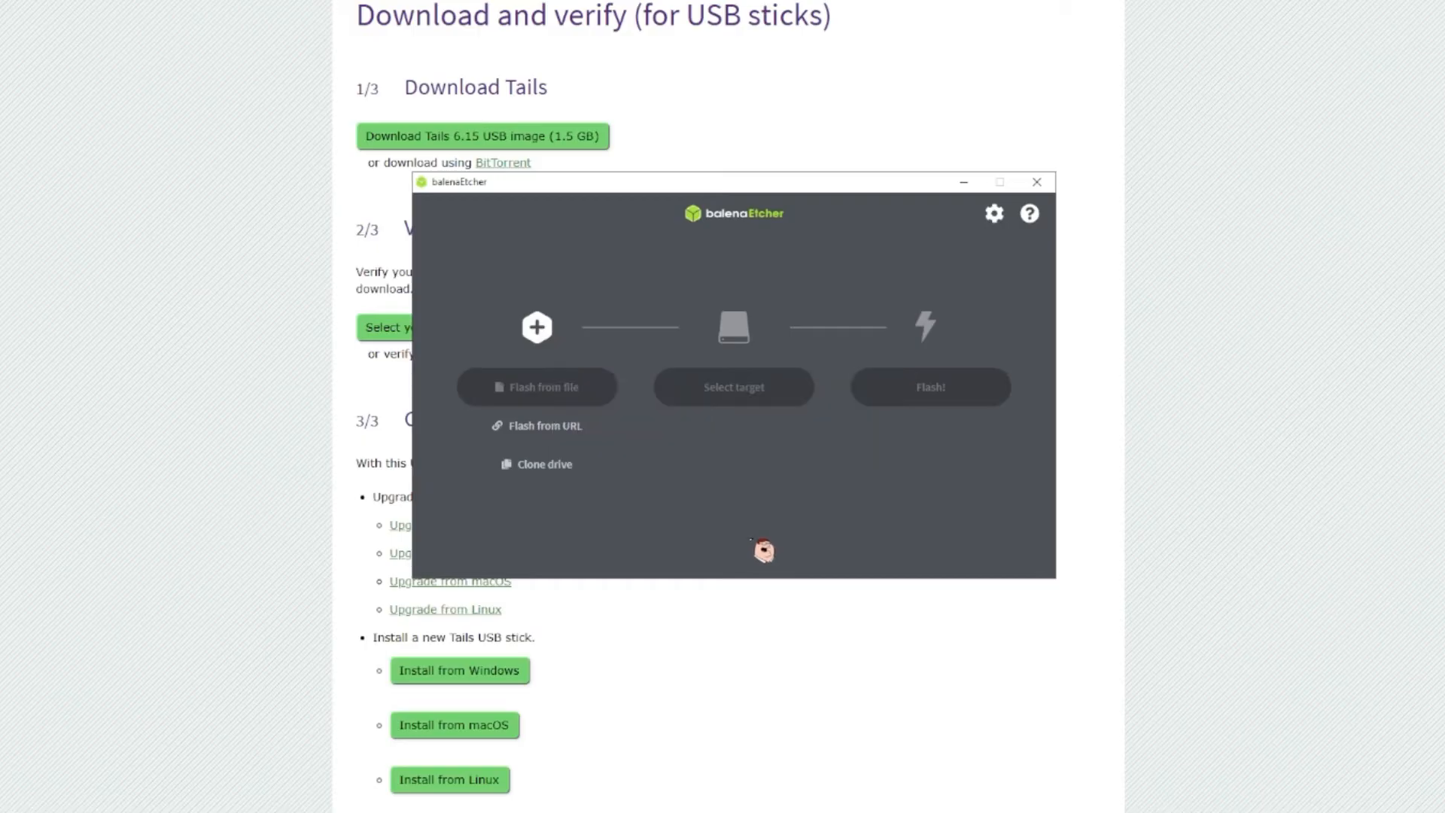
{"action": "left_click", "coordinate": [733, 386]}
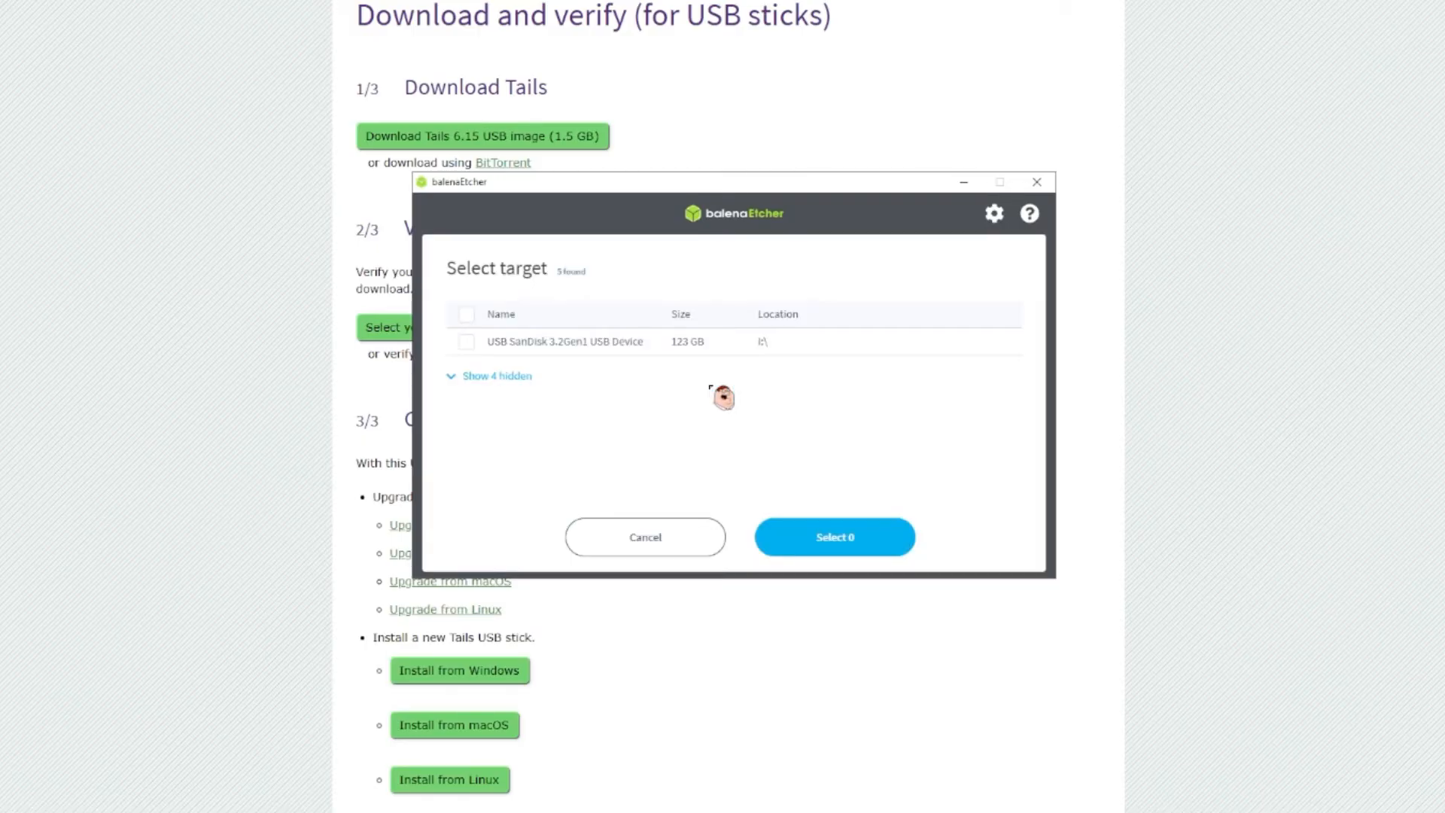
{"action": "left_click", "coordinate": [834, 536]}
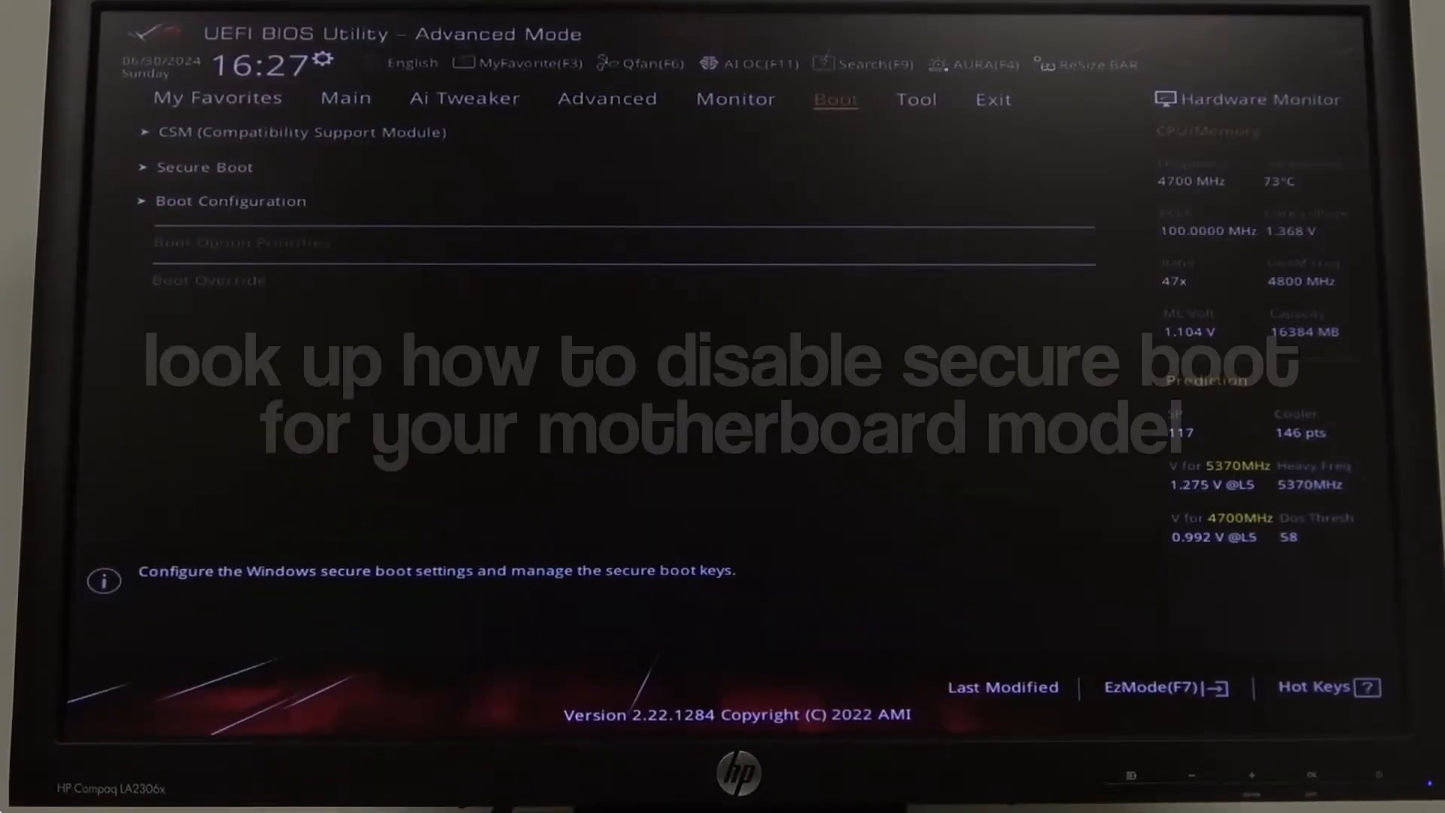
- View the Secure Boot settings showing OS Type and Secure Boot Mode
{"action": "left_click", "coordinate": [205, 167]}
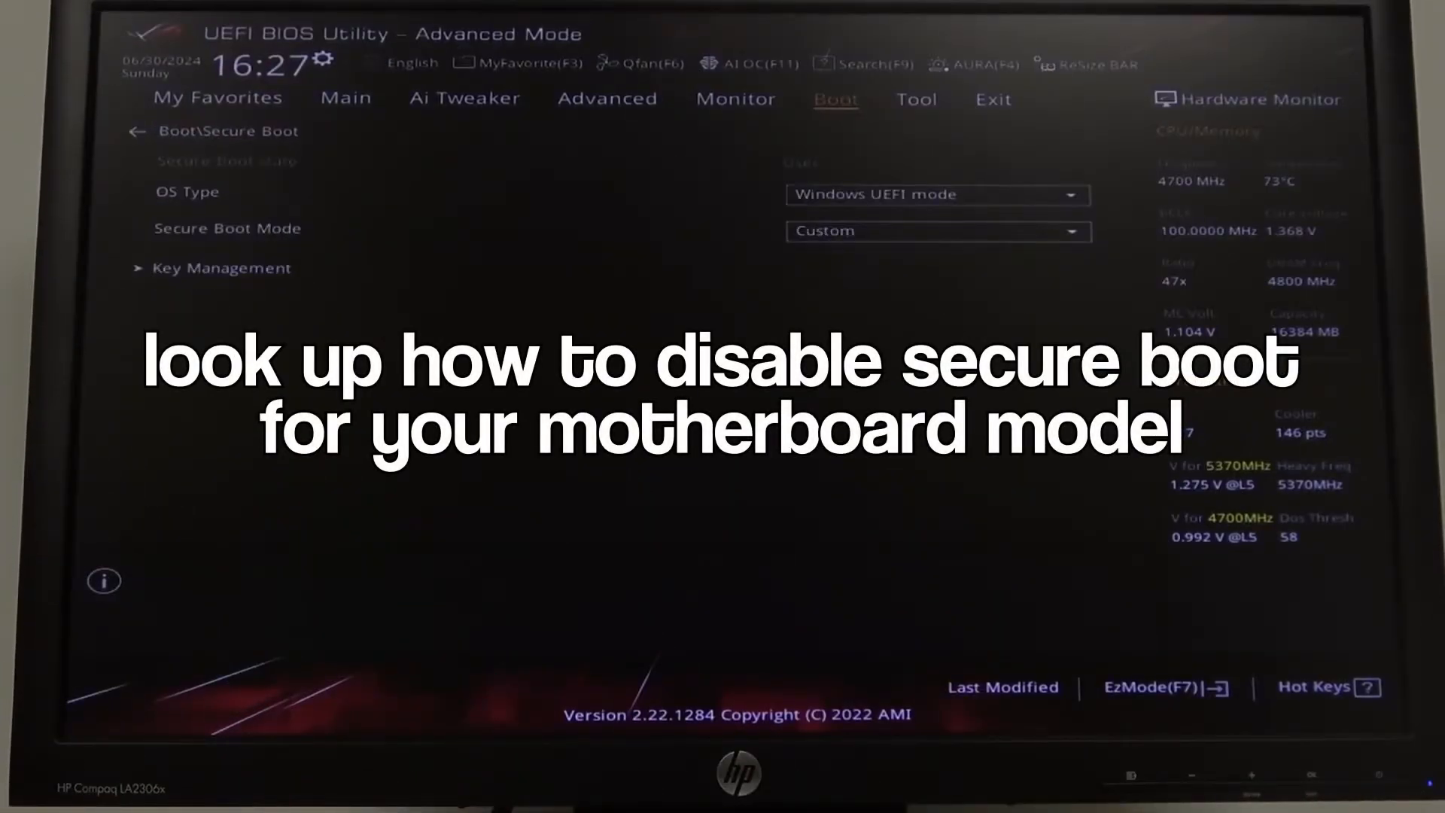
{"action": "left_click", "coordinate": [936, 230]}
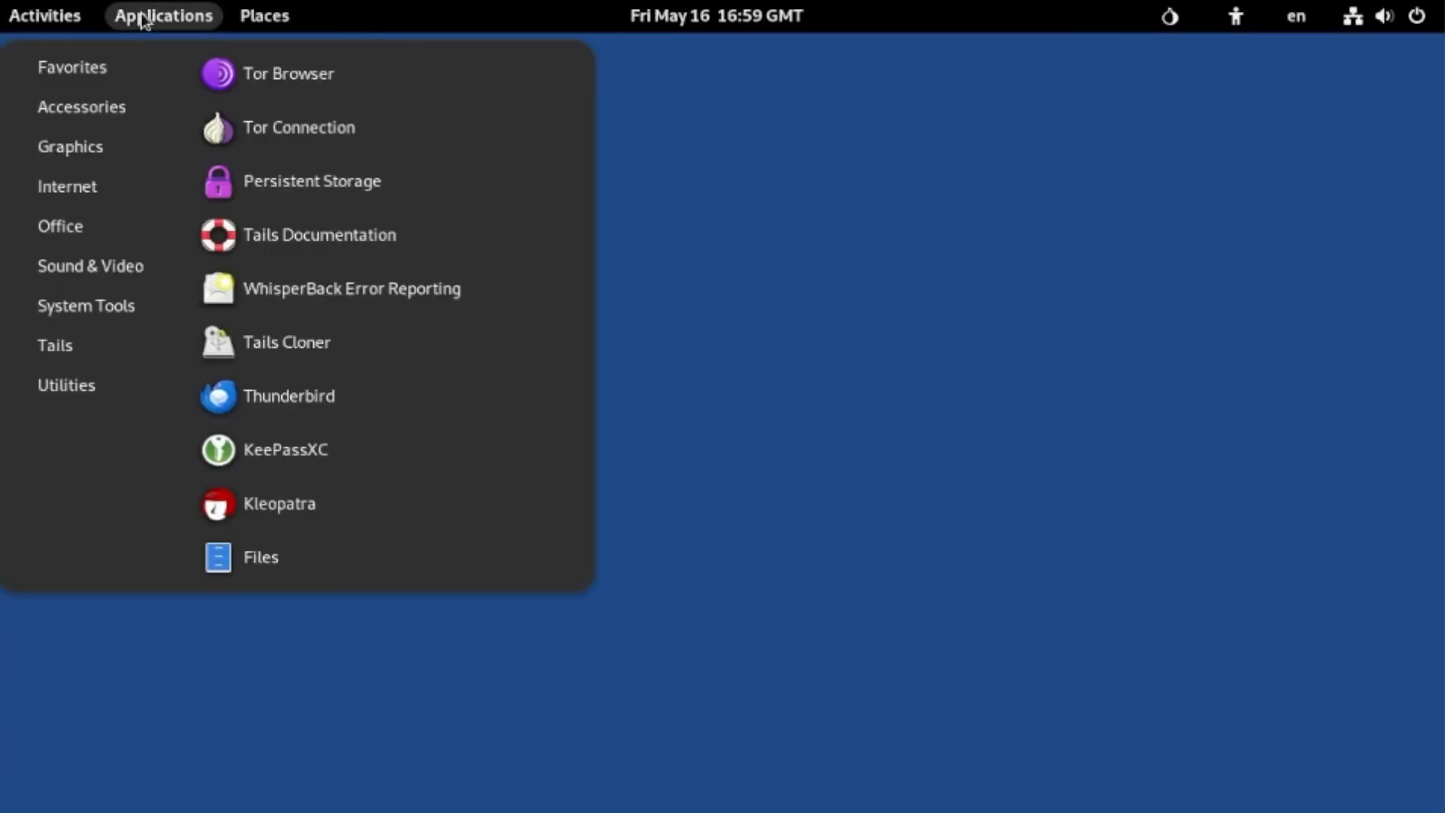
{"action": "left_click", "coordinate": [289, 73]}
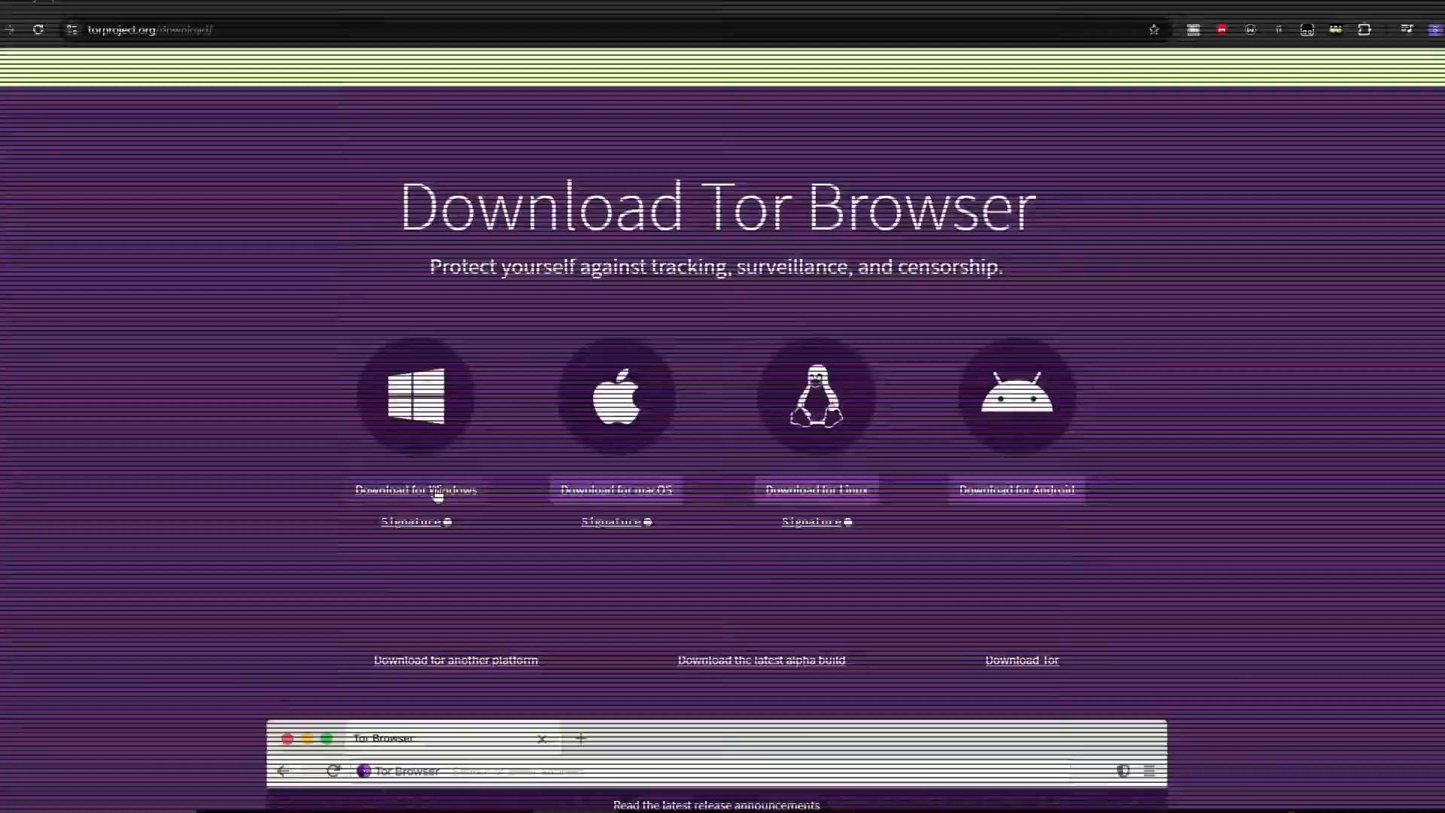
- Start the Tor Browser for Windows download from torproject.org
{"action": "left_click", "coordinate": [416, 489]}
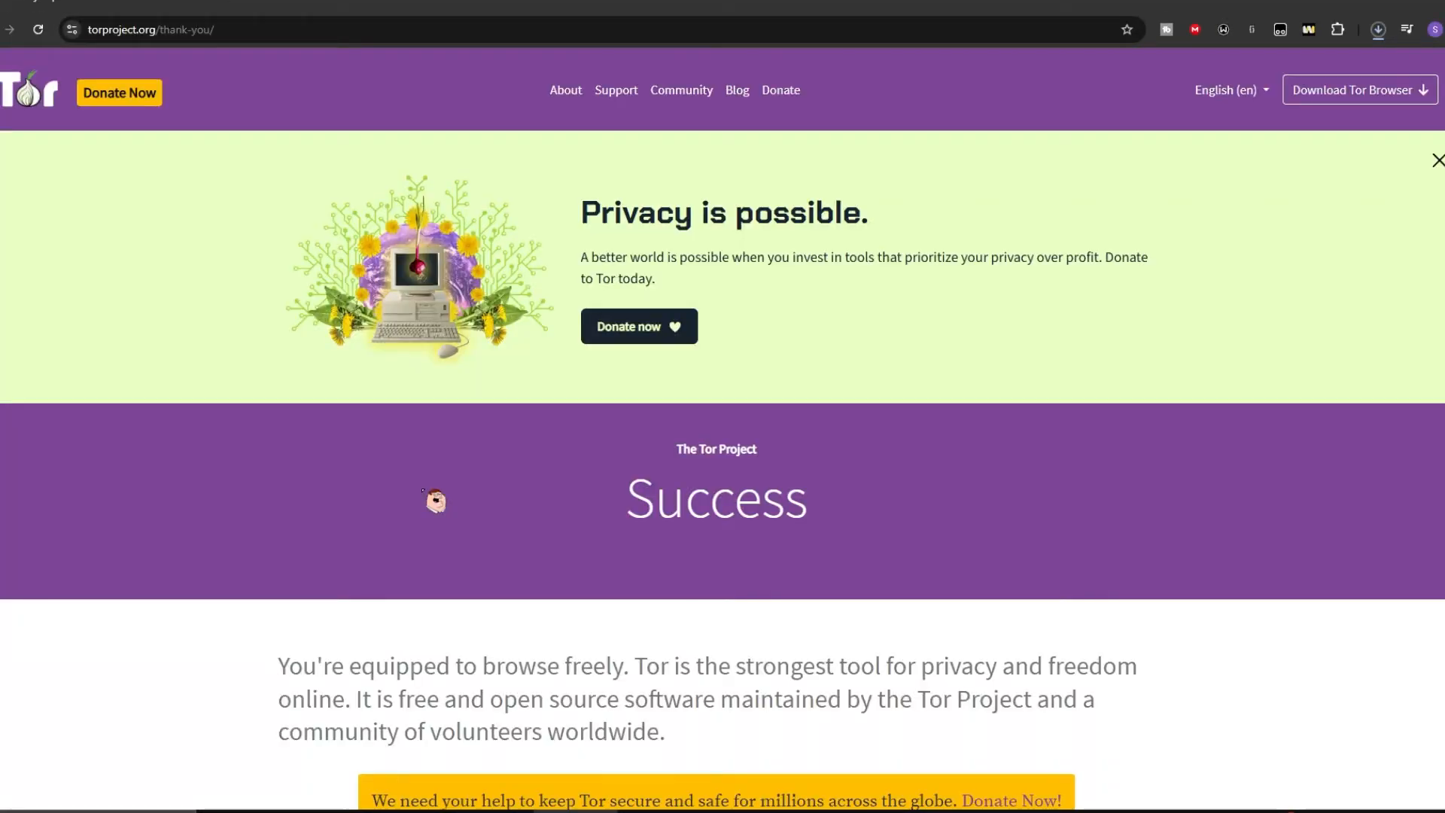
{"action": "mouse_move", "coordinate": [1277, 408]}
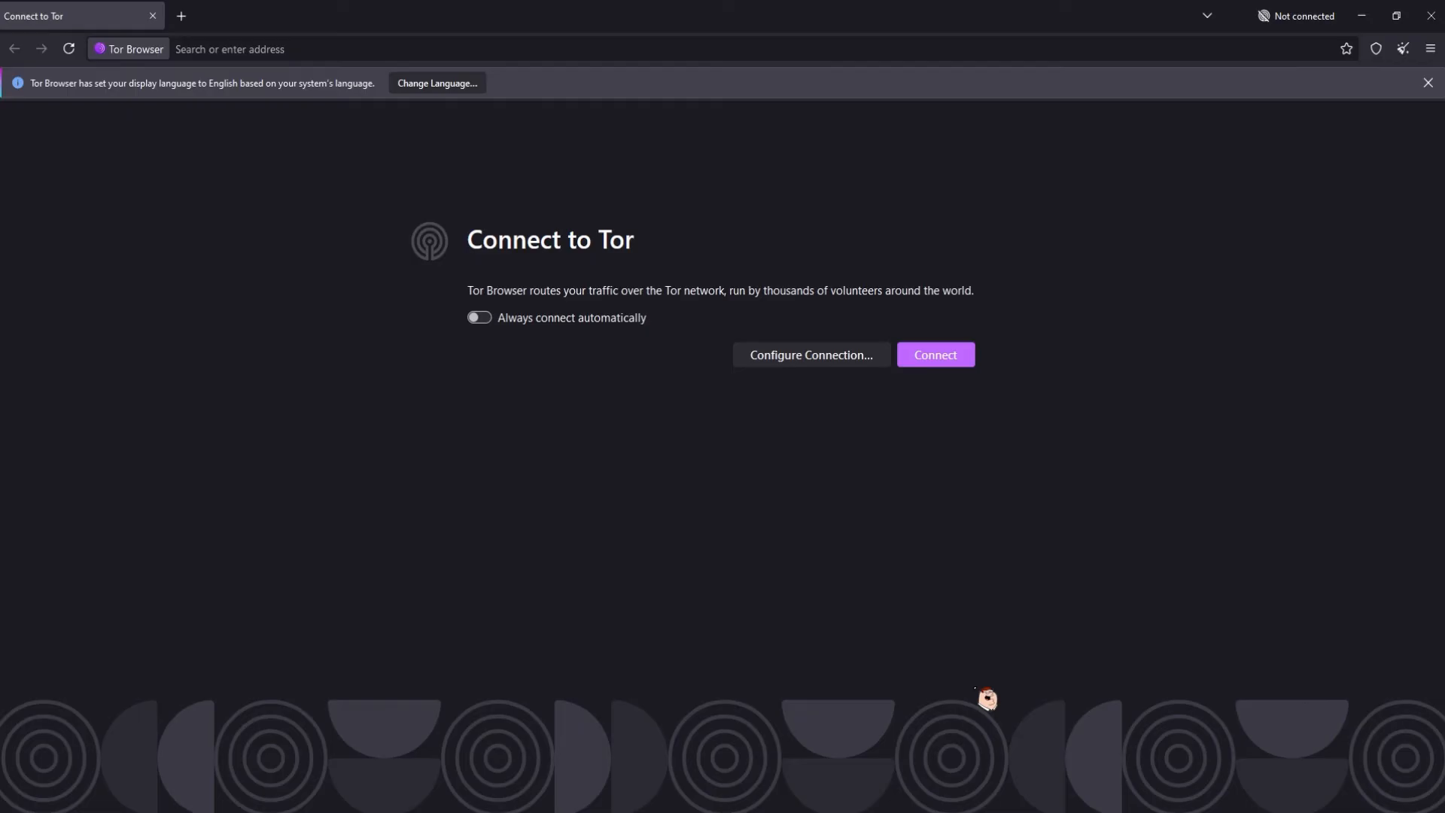
- Set Tor Browser security to Safest, then enter tor.taxi in a new tab
{"action": "left_click", "coordinate": [1425, 49]}
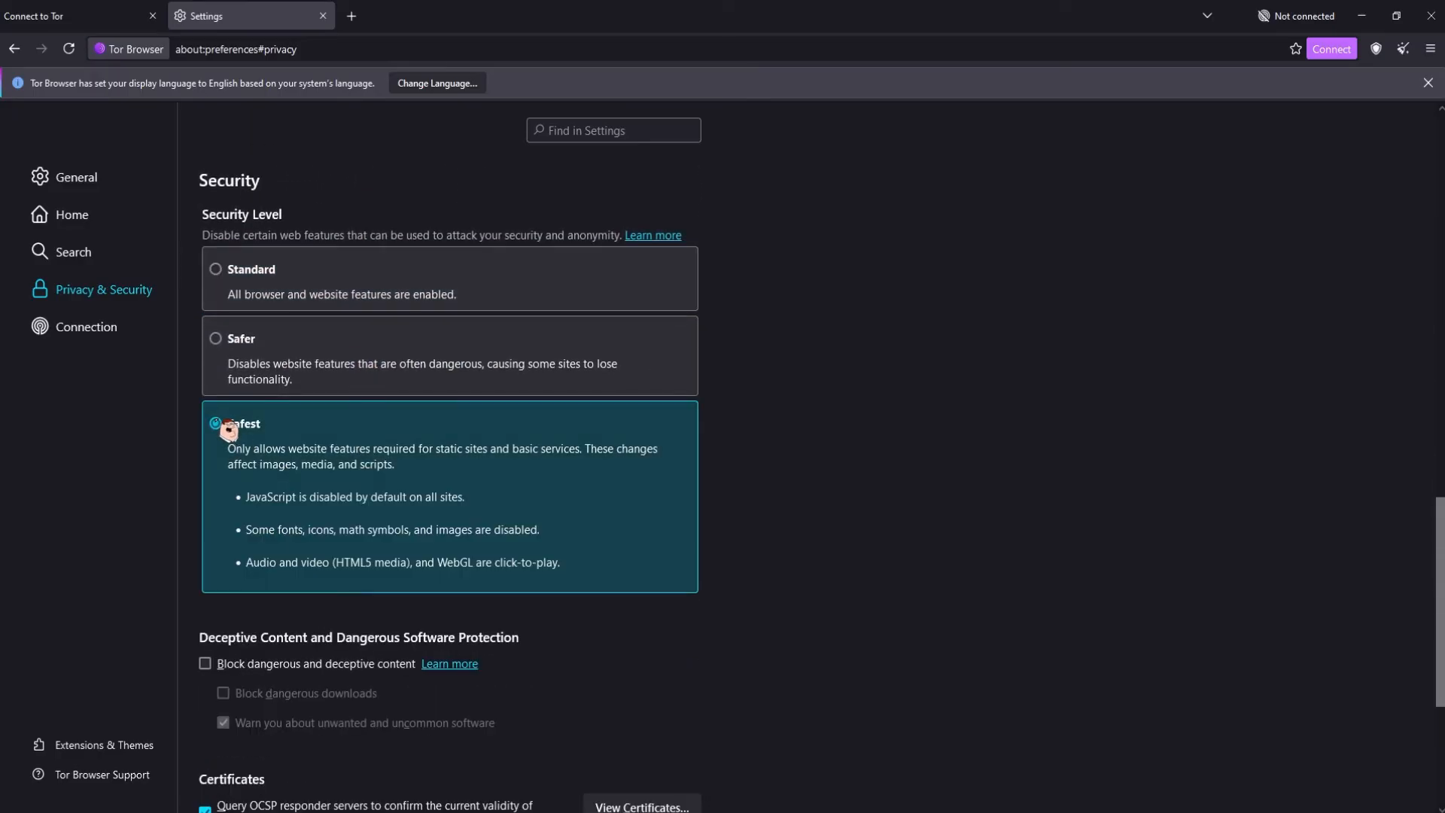
{"action": "left_click", "coordinate": [217, 430]}
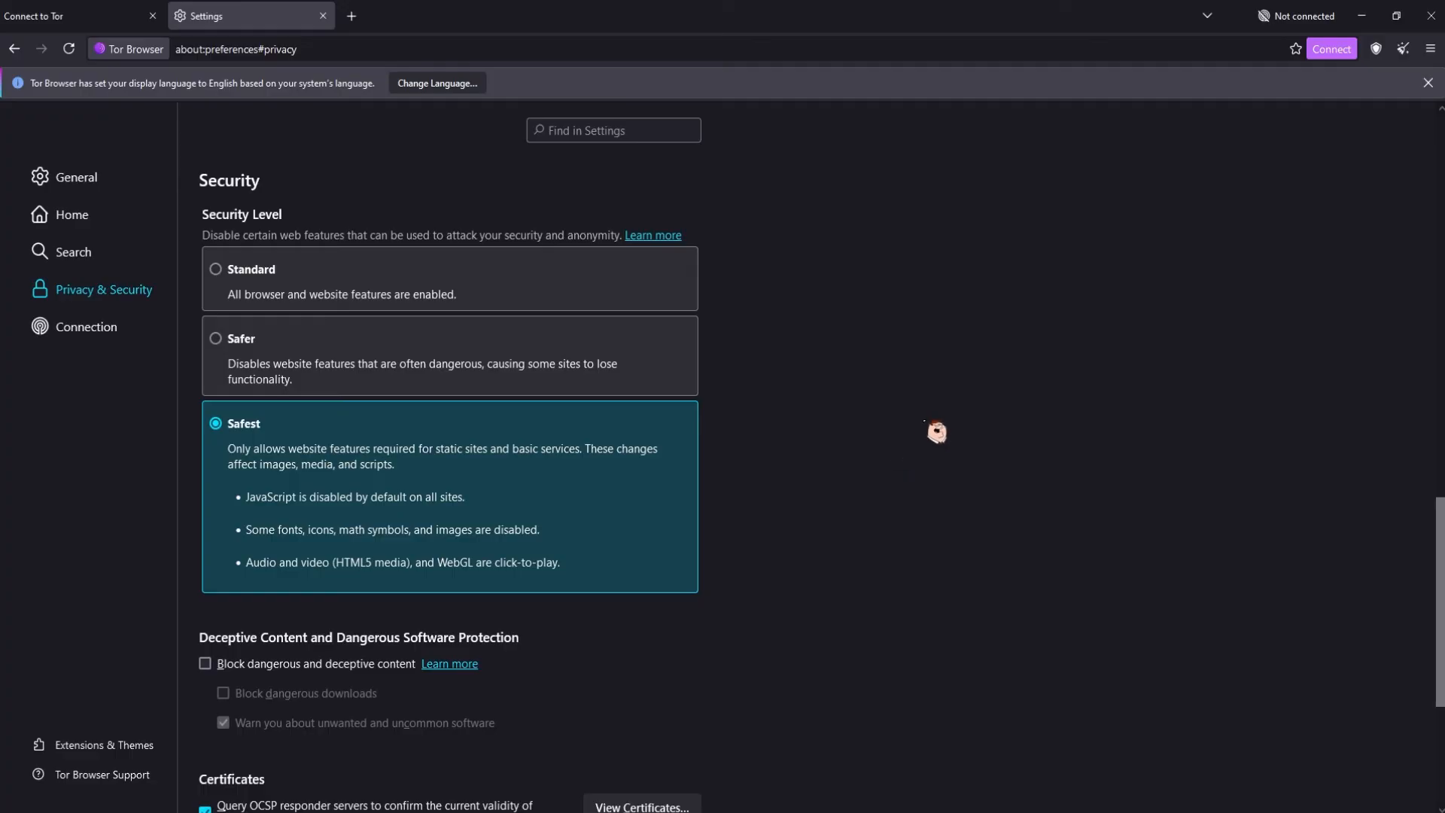
{"action": "left_click", "coordinate": [1331, 49]}
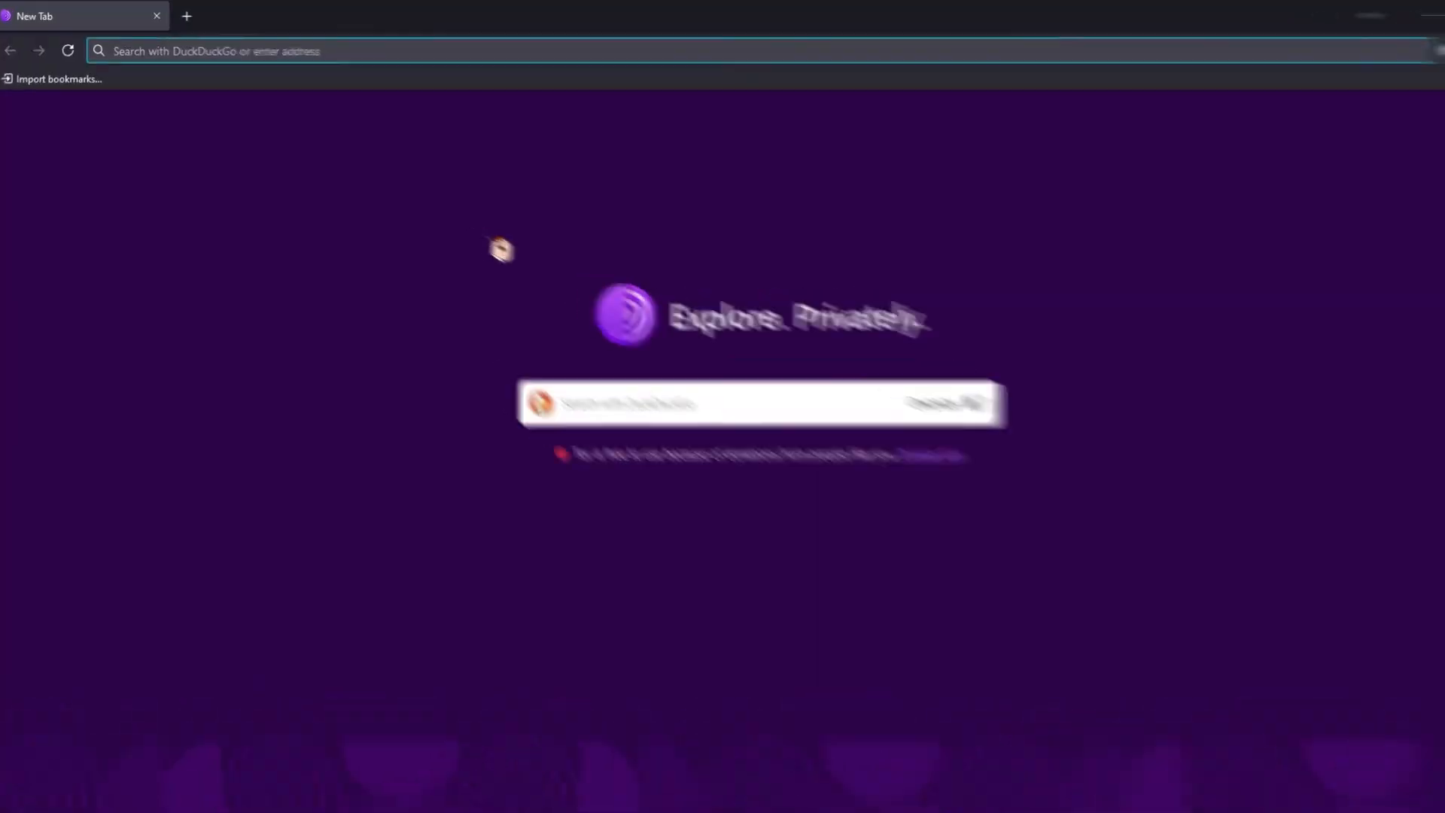
{"action": "type", "text": "tor.taxi"}
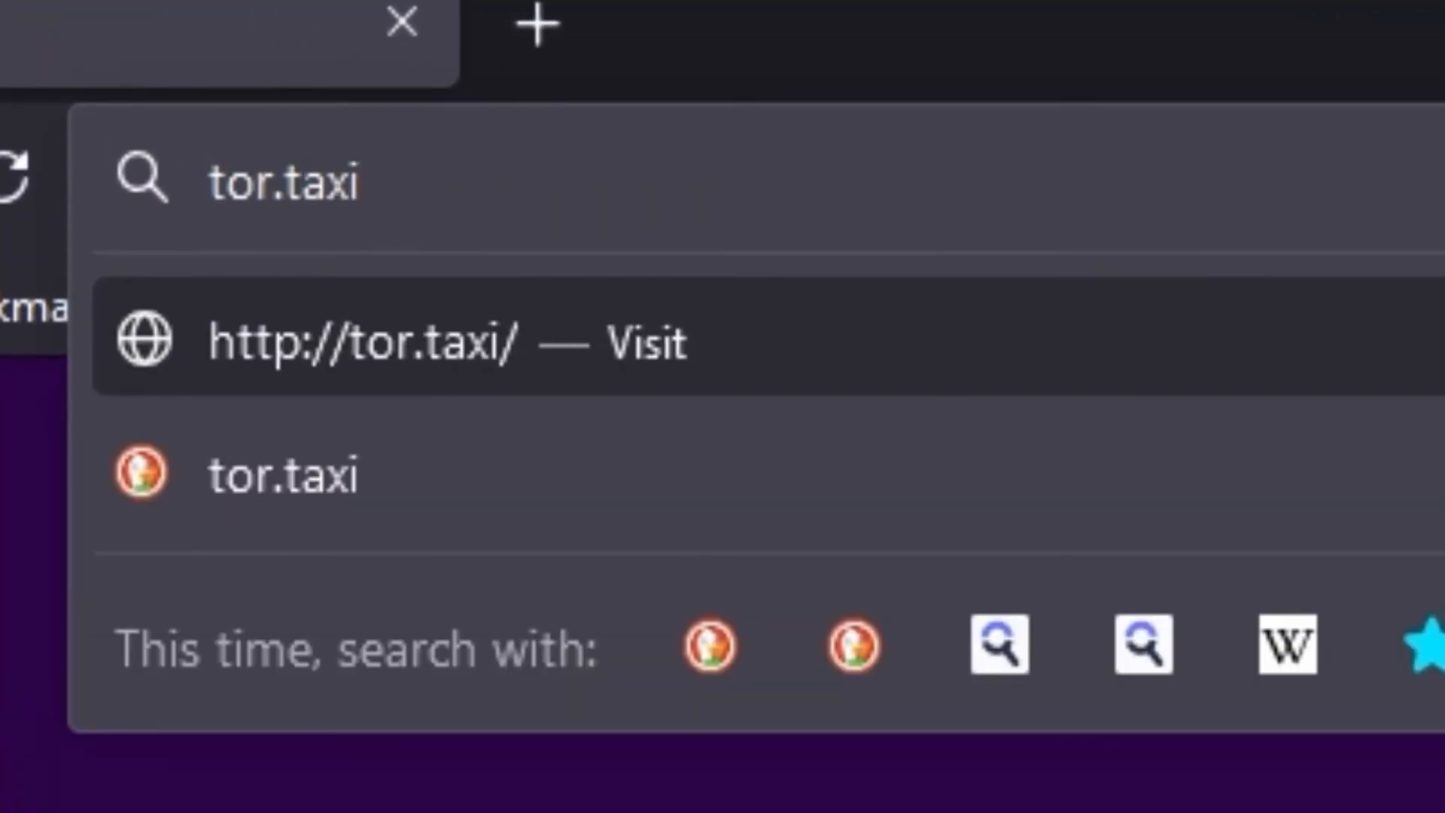